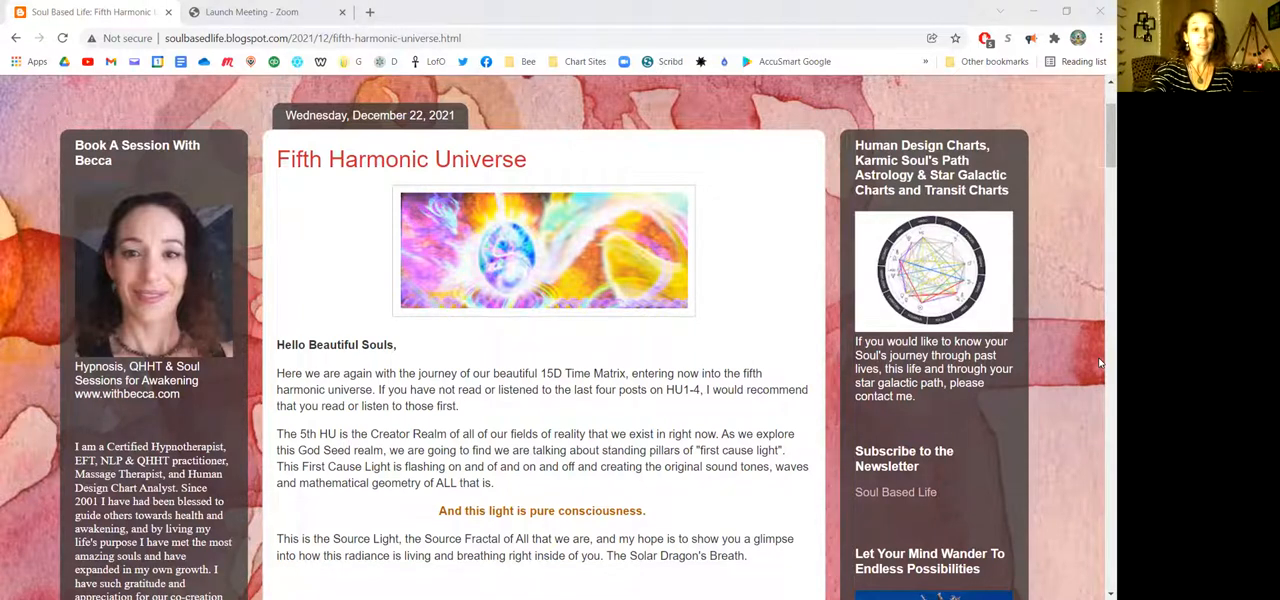
scroll(down, 3)
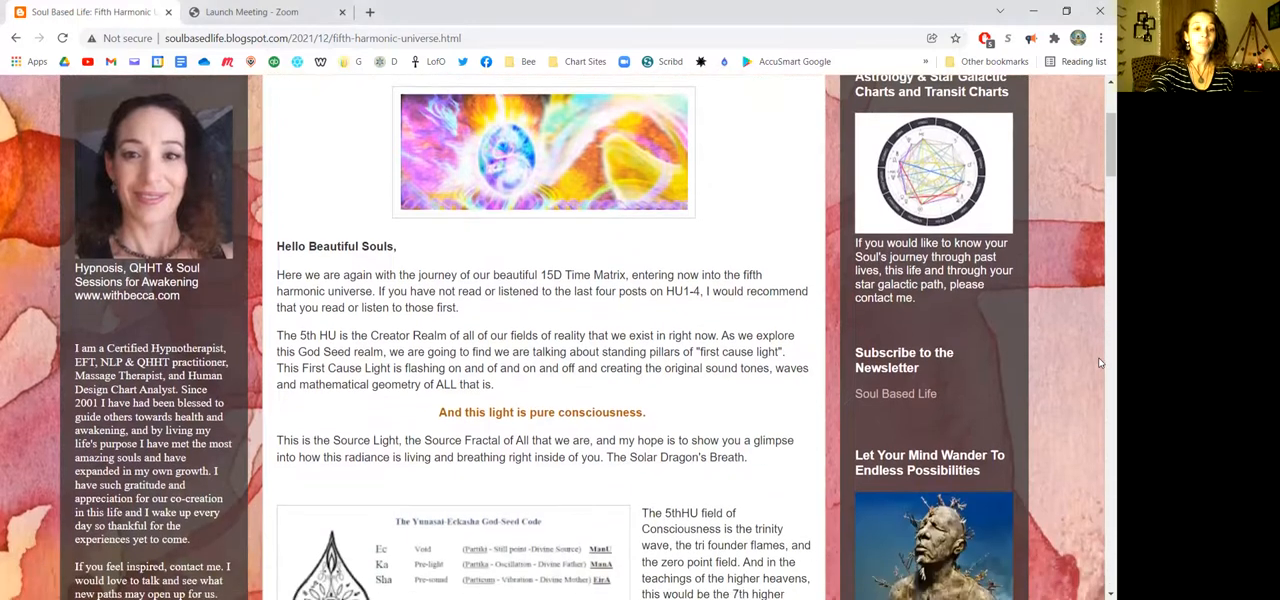
scroll(down, 3)
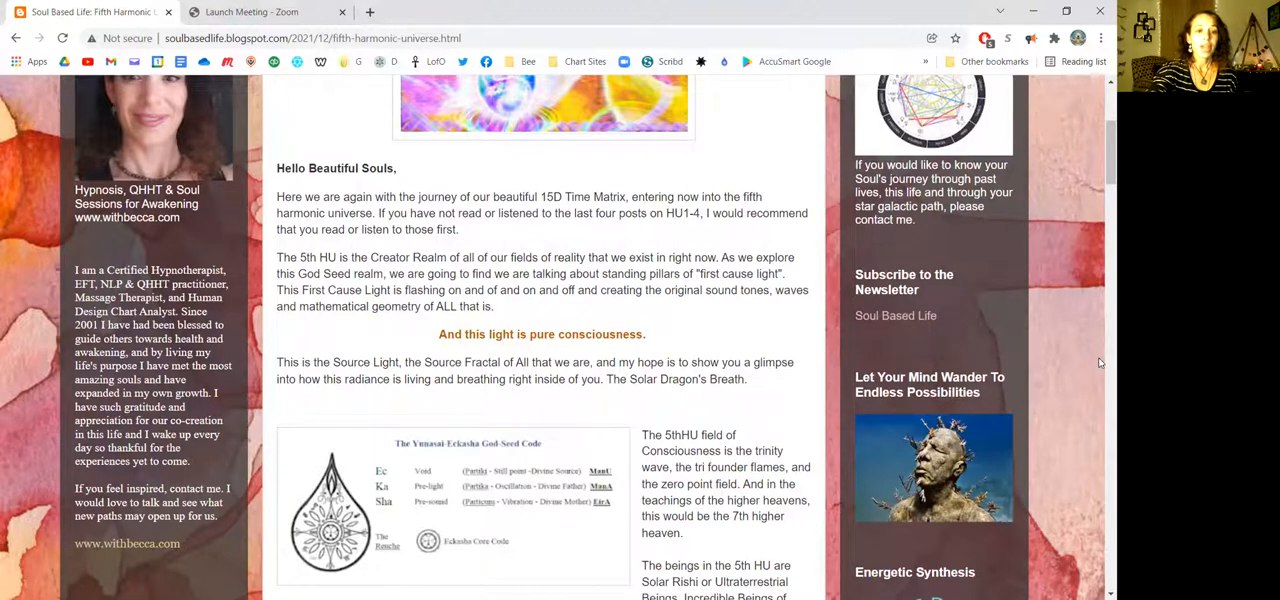
scroll(down, 3)
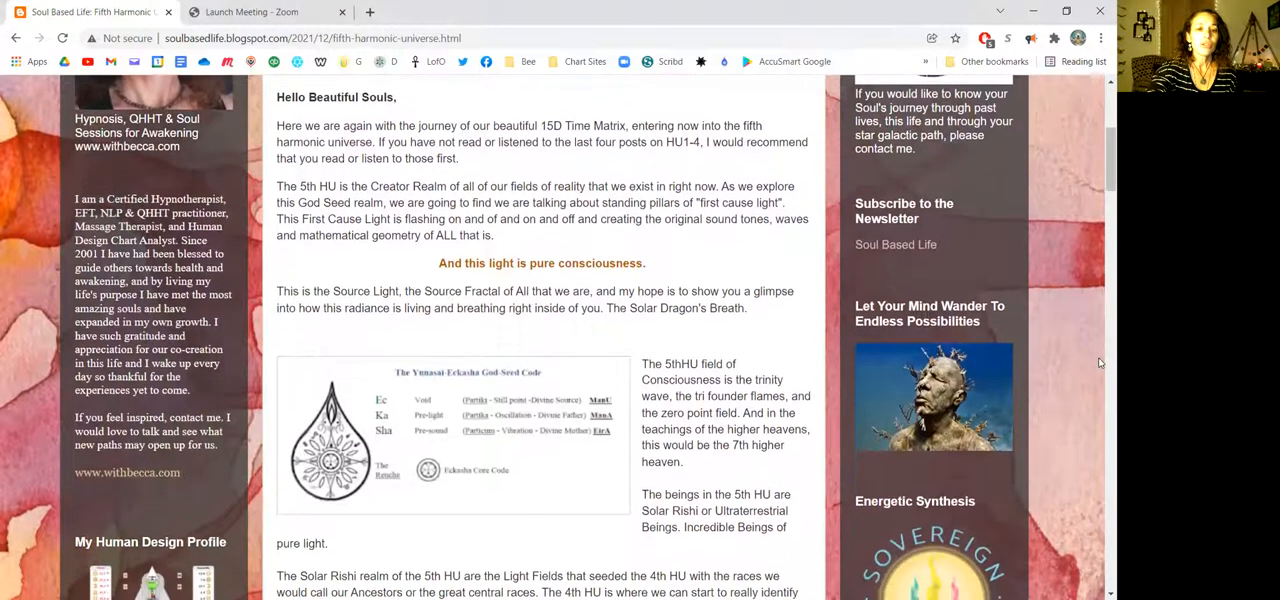
scroll(down, 3)
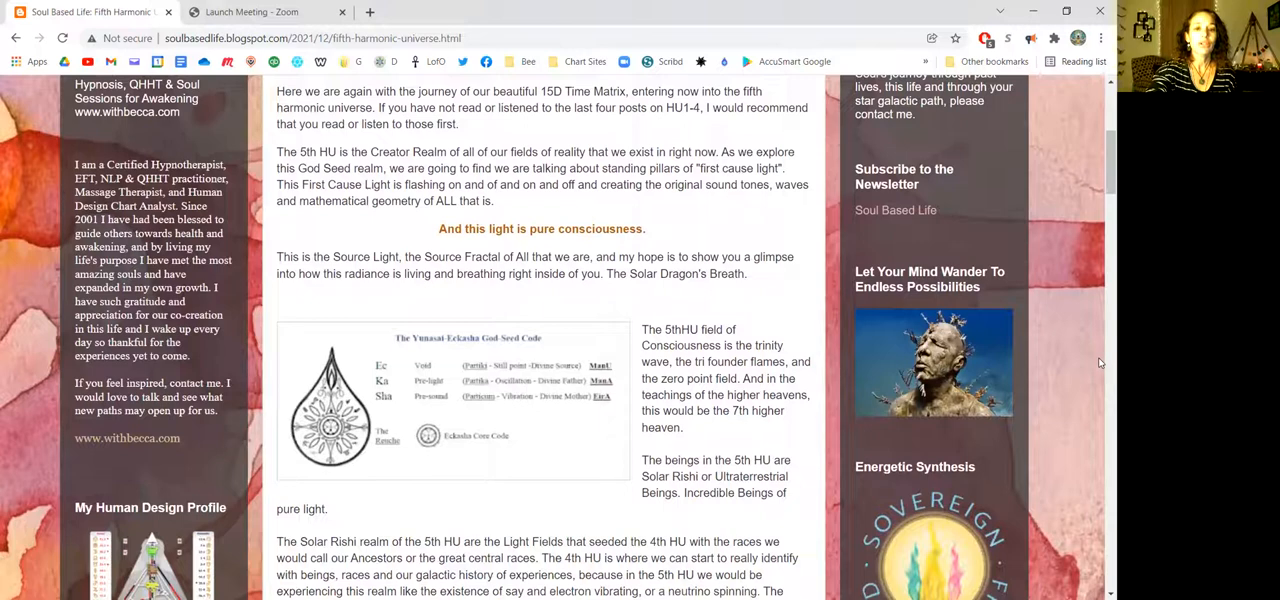
scroll(down, 3)
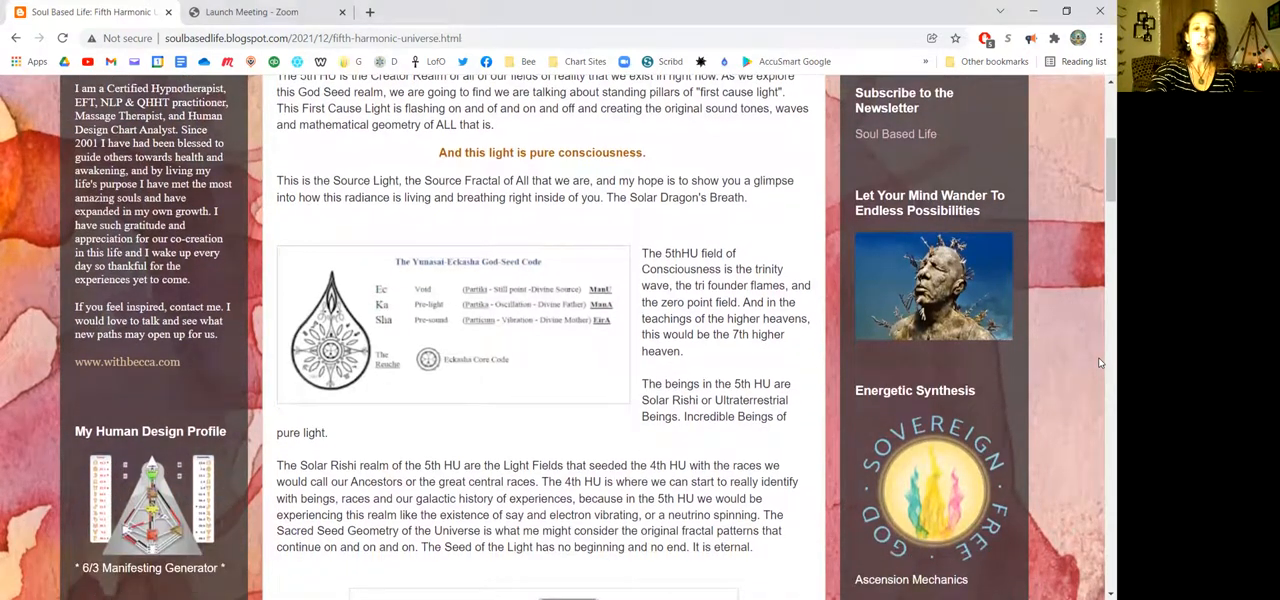
scroll(down, 3)
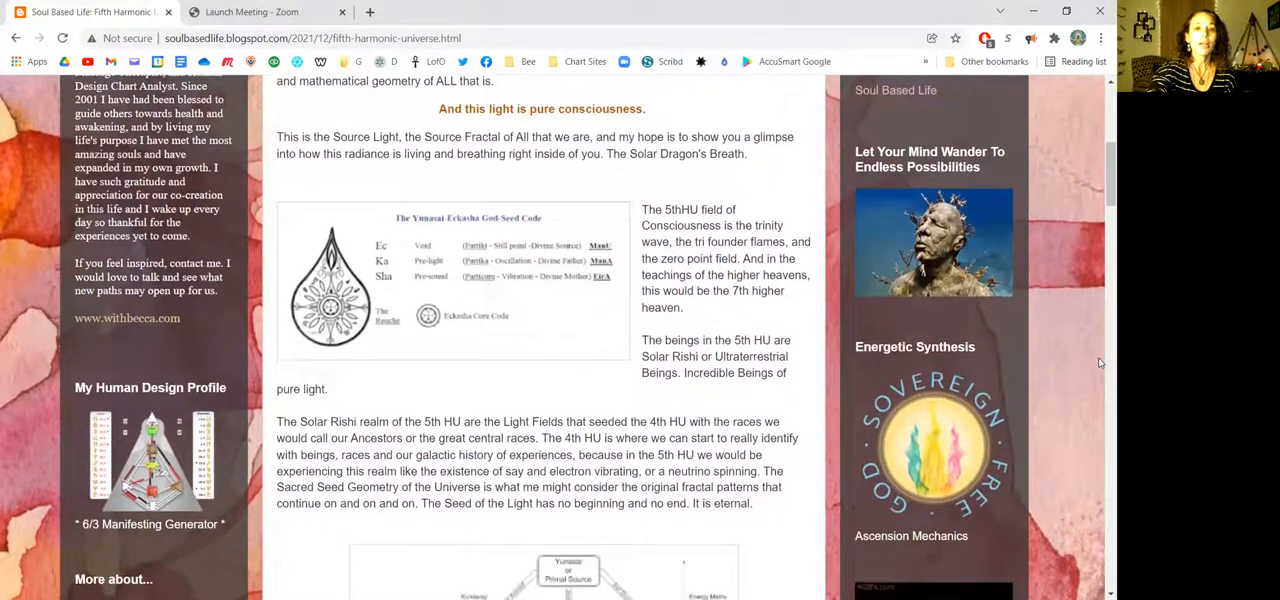
scroll(down, 3)
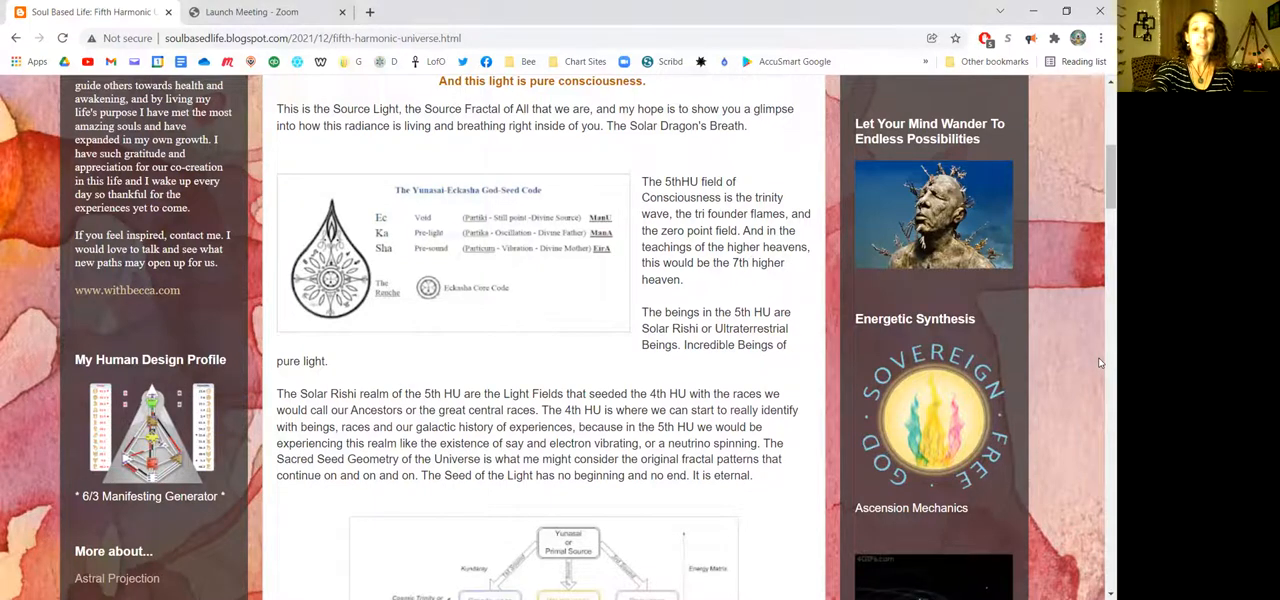
scroll(down, 3)
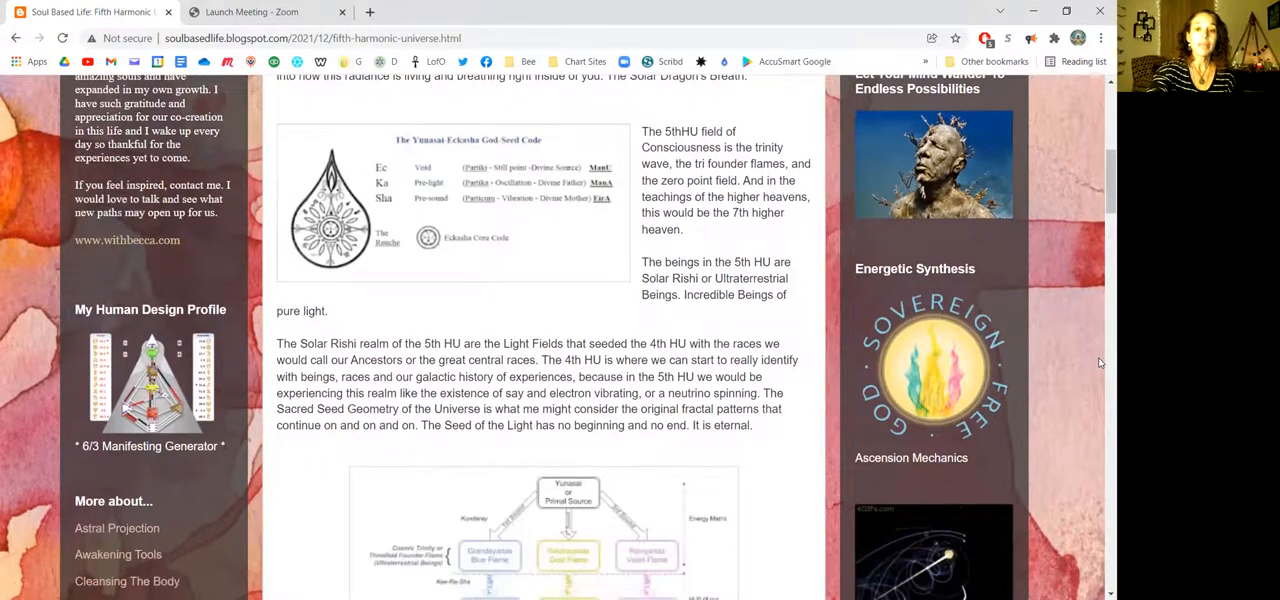
scroll(down, 3)
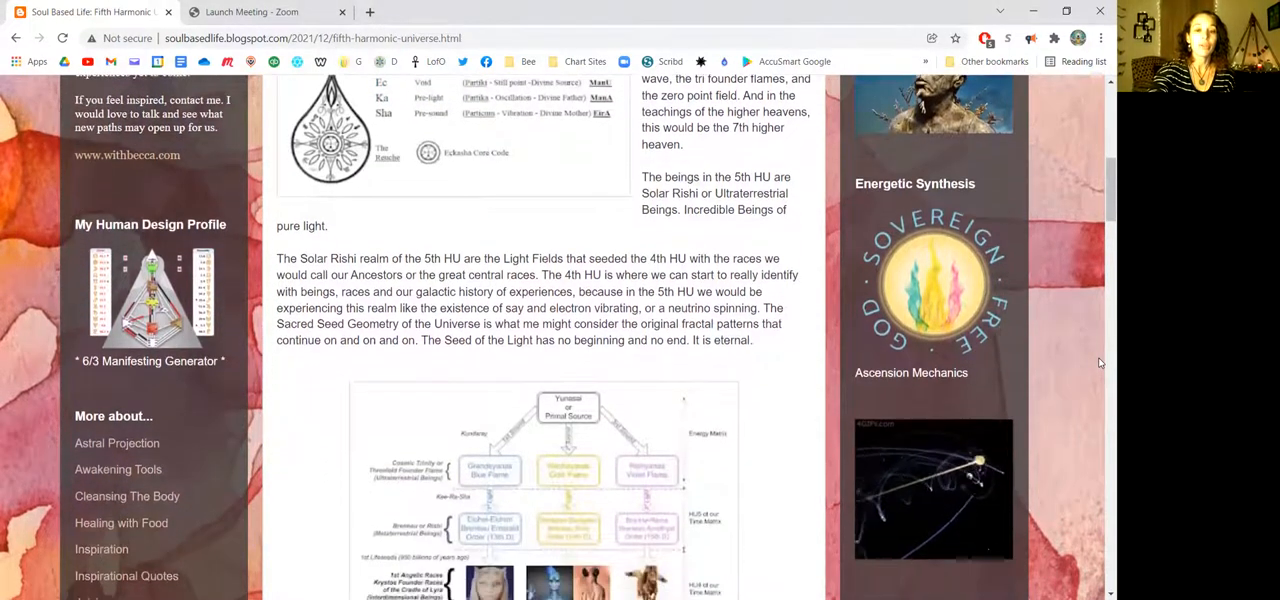
scroll(down, 3)
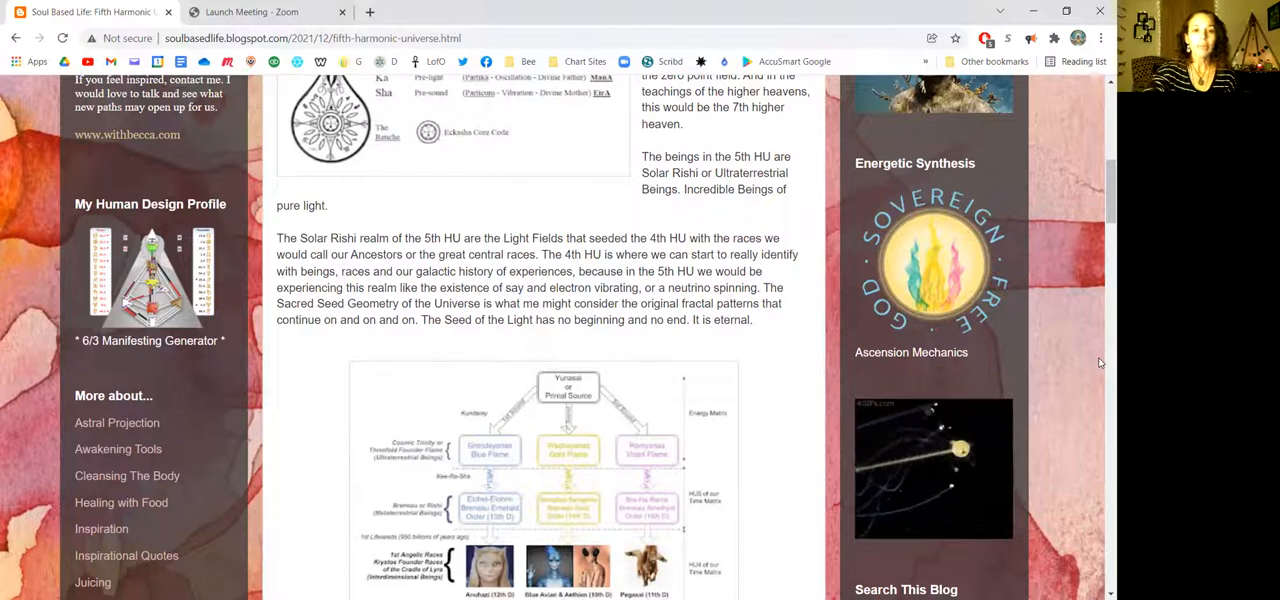
scroll(down, 3)
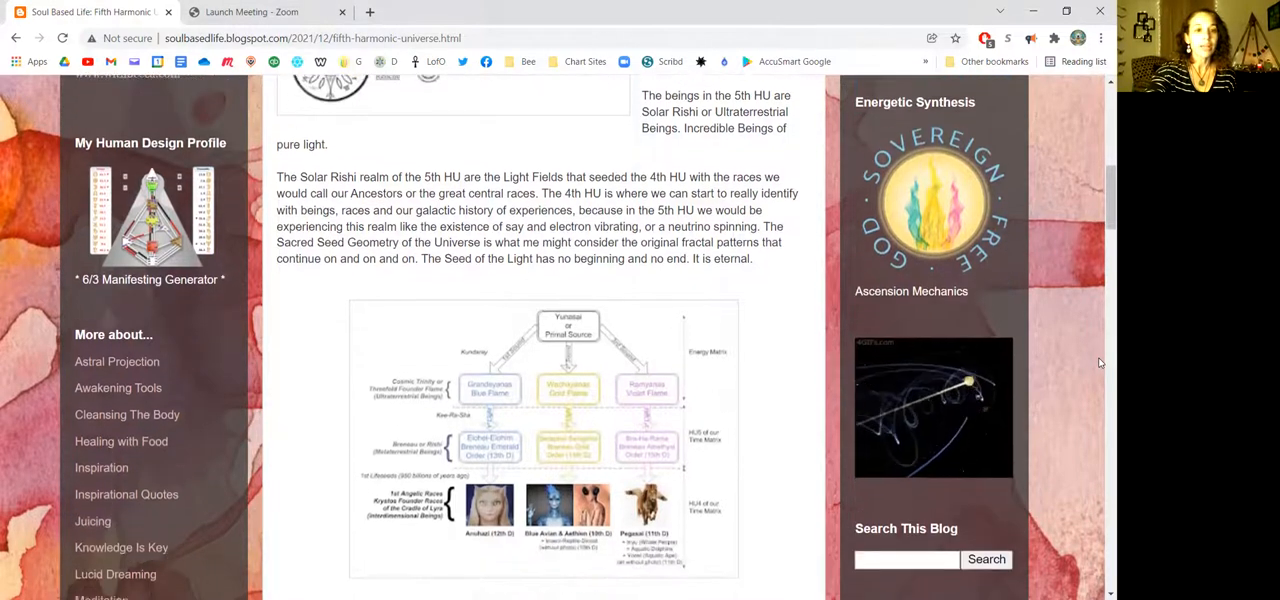
scroll(down, 3)
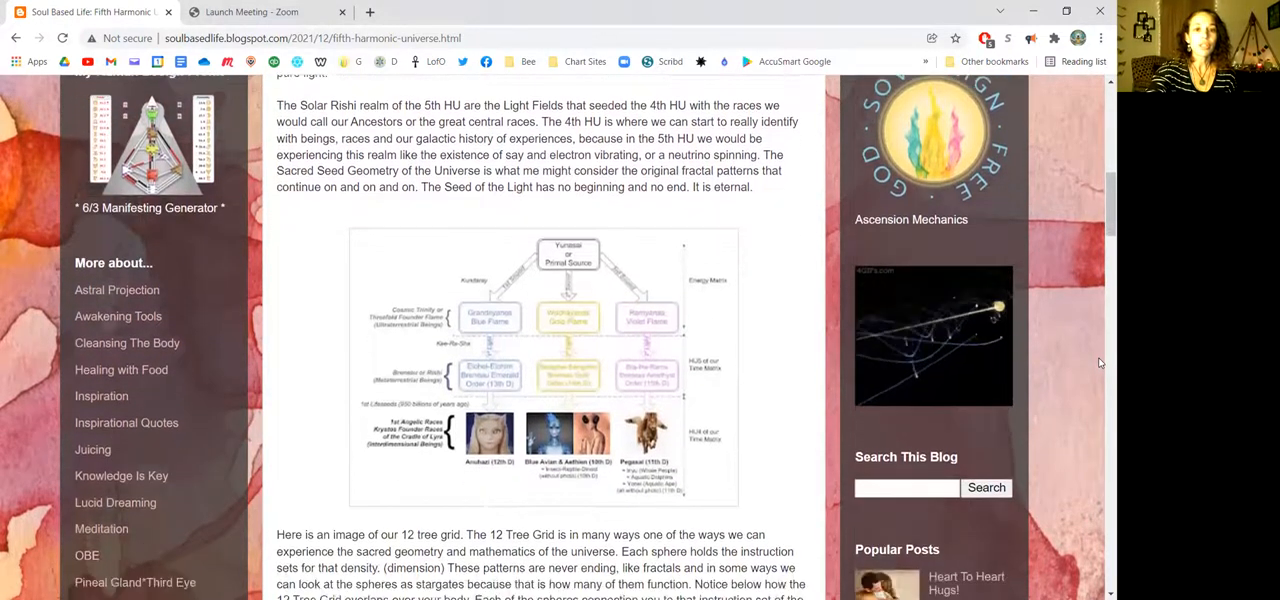
scroll(down, 3)
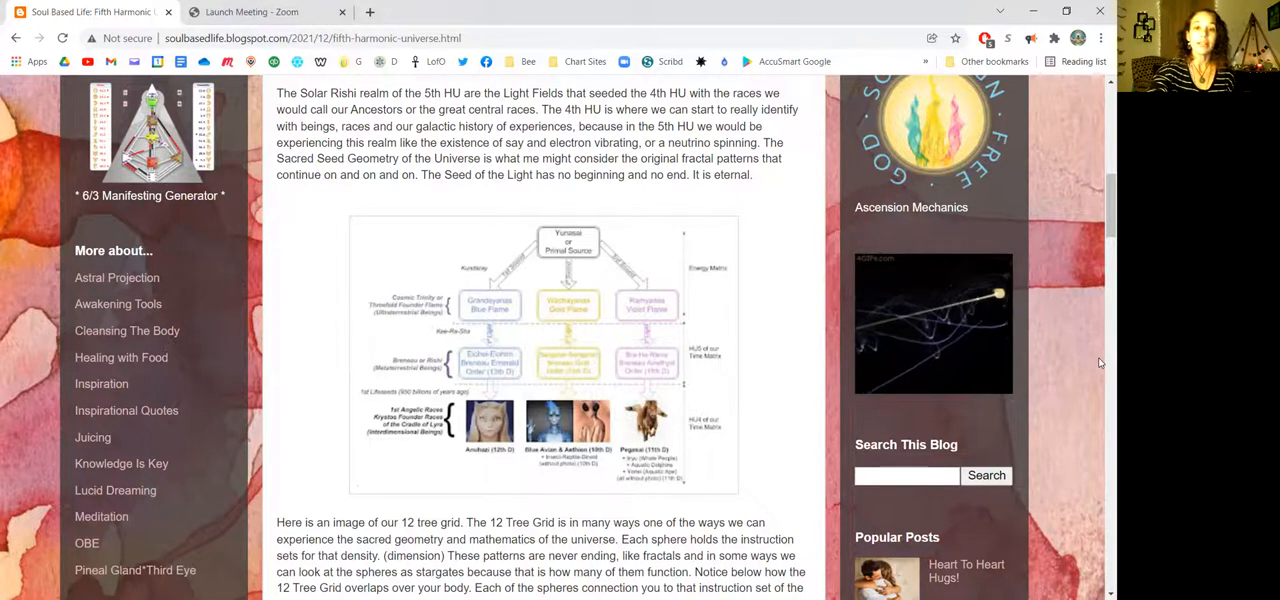
scroll(down, 3)
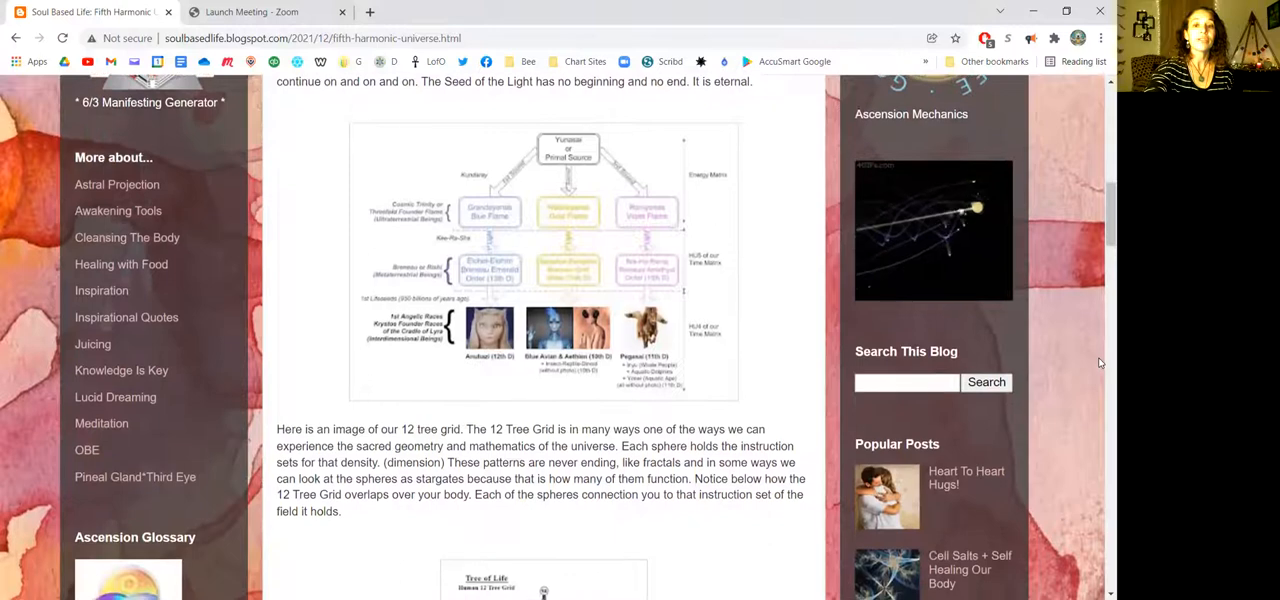
scroll(down, 3)
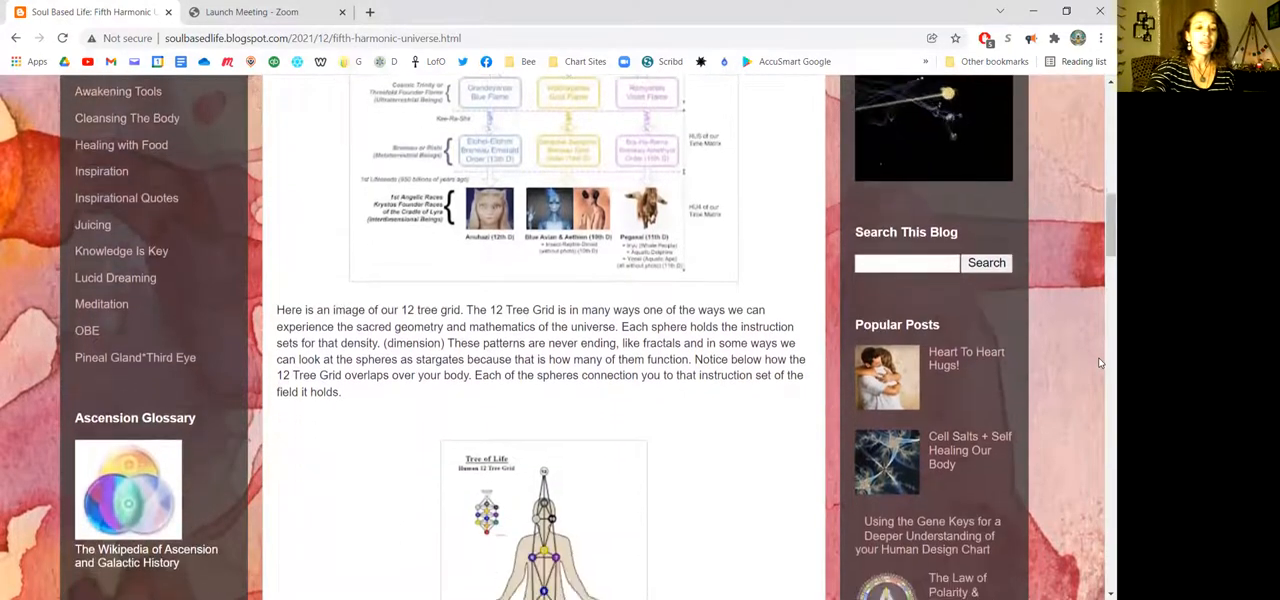
scroll(down, 3)
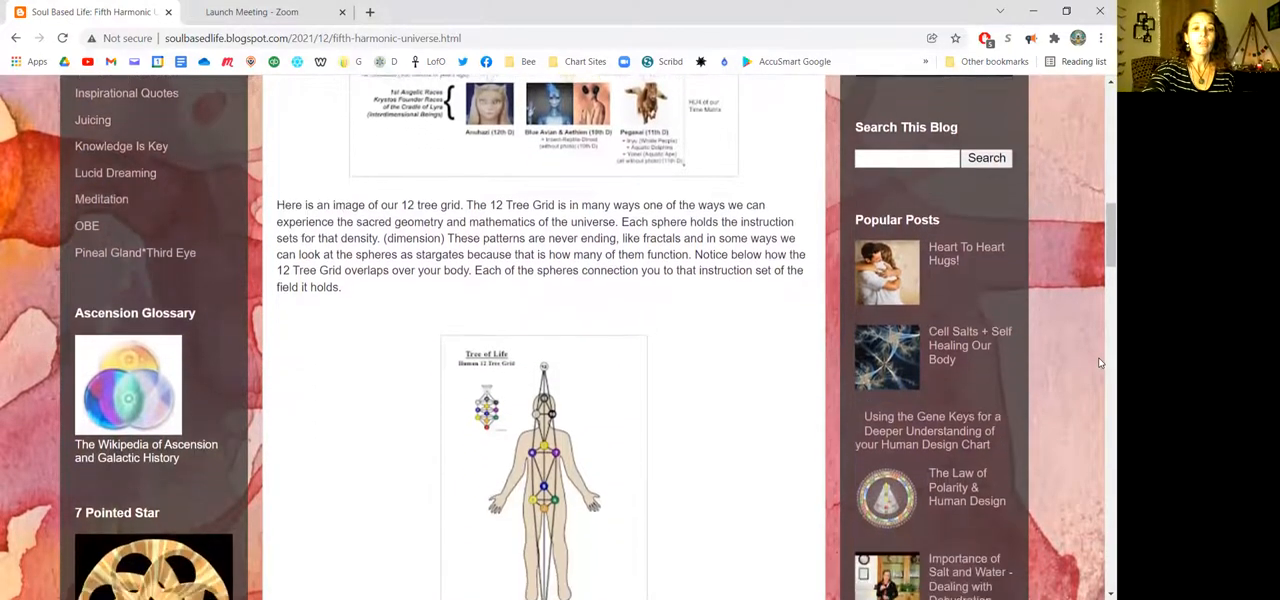
scroll(down, 3)
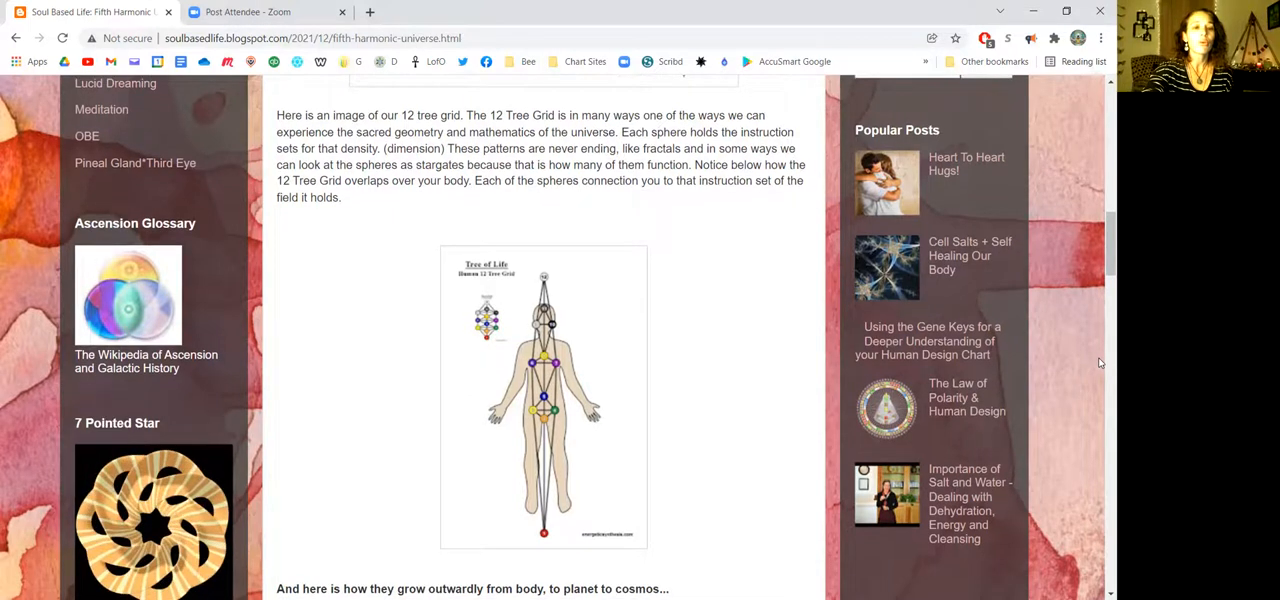
scroll(down, 3)
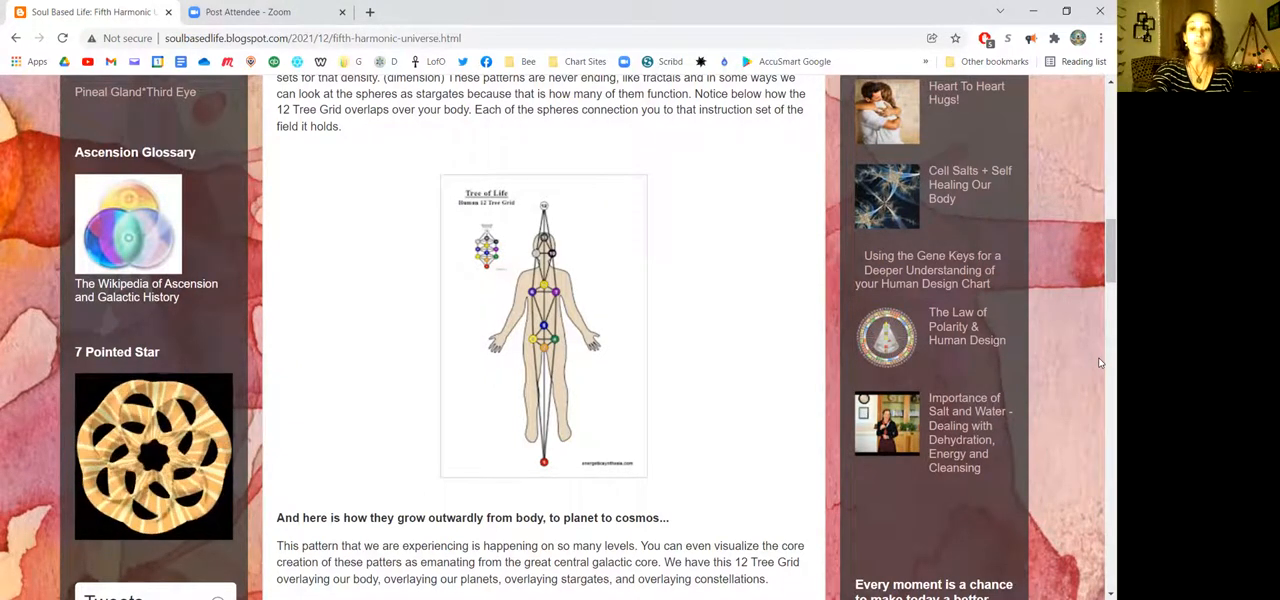
scroll(down, 3)
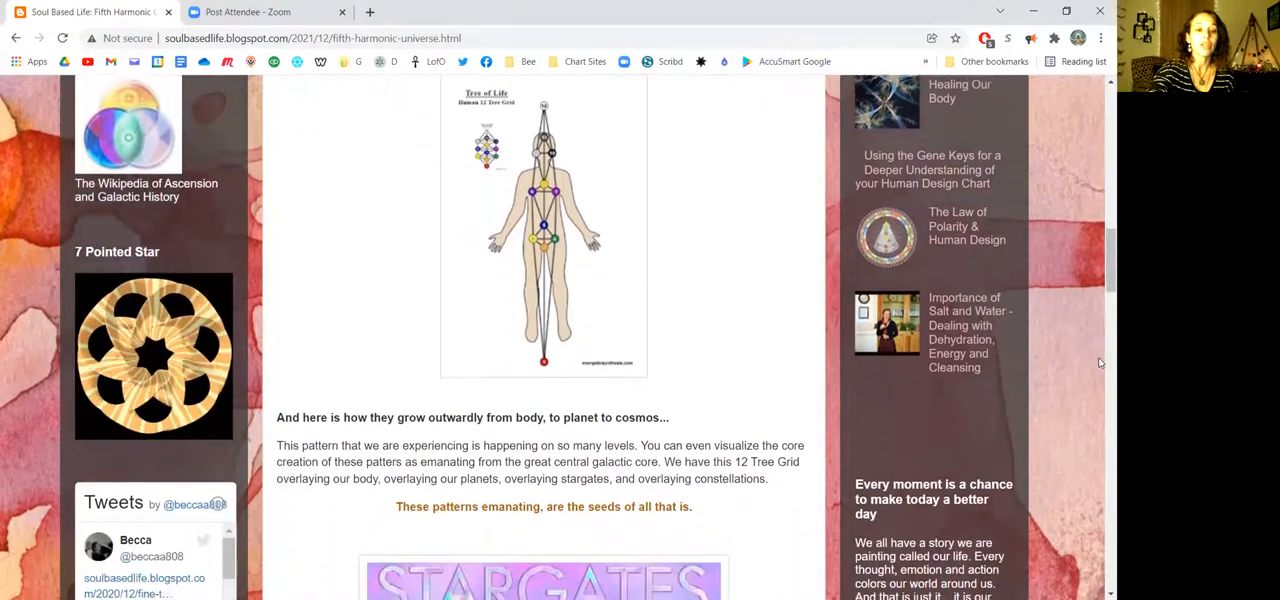
scroll(down, 3)
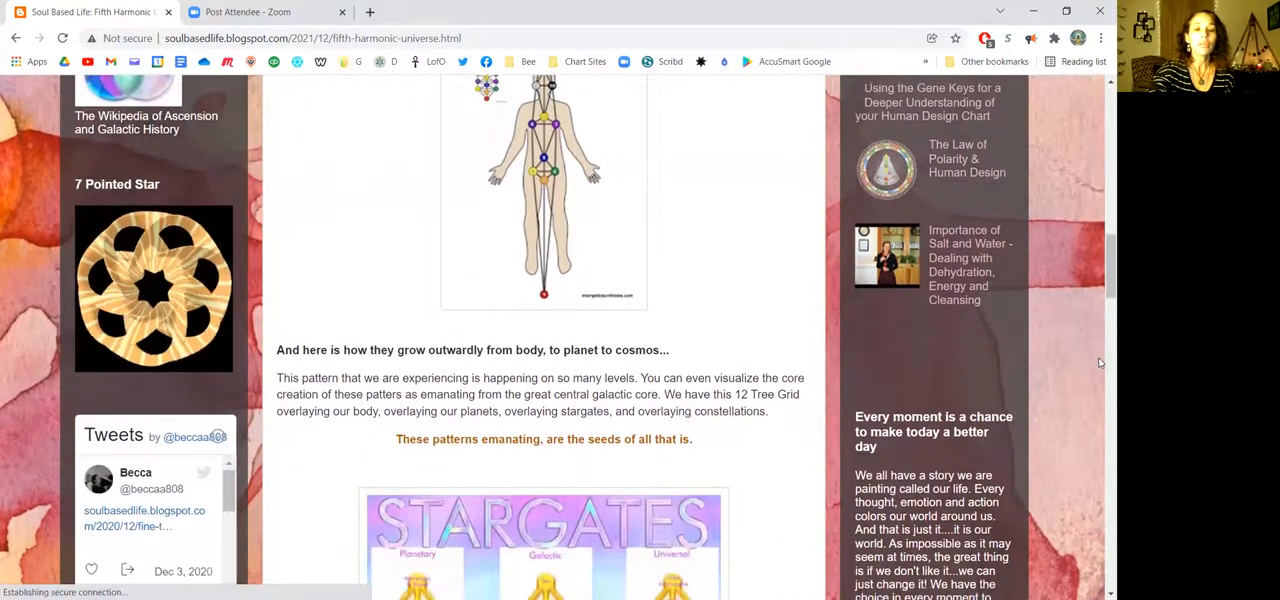
scroll(down, 3)
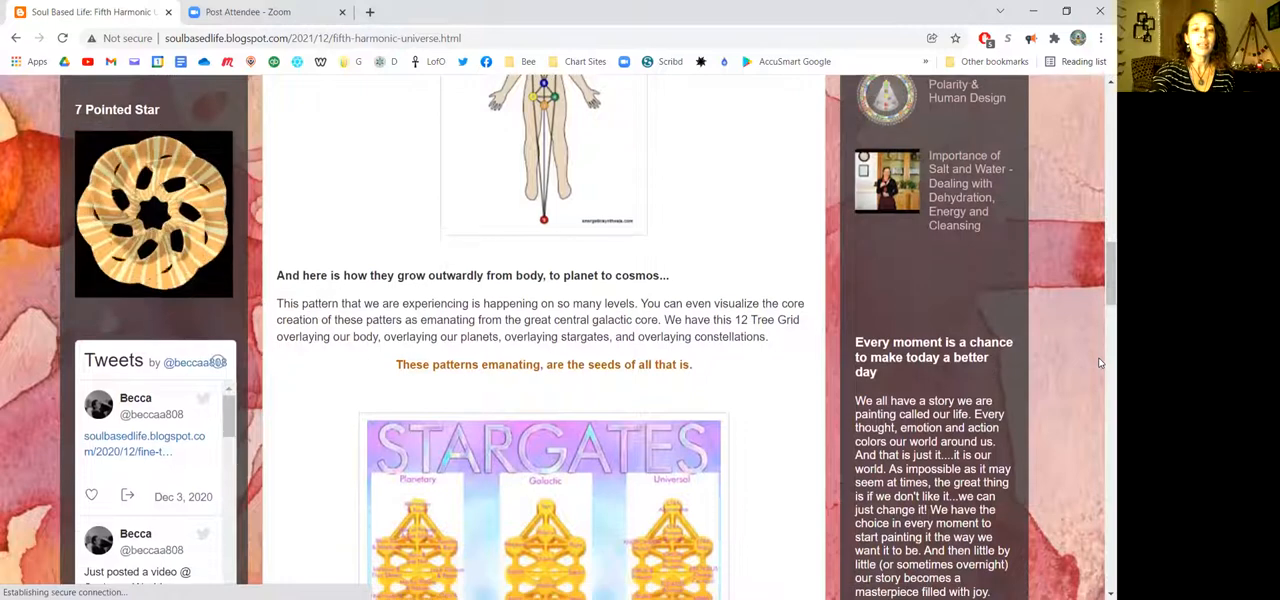
scroll(down, 3)
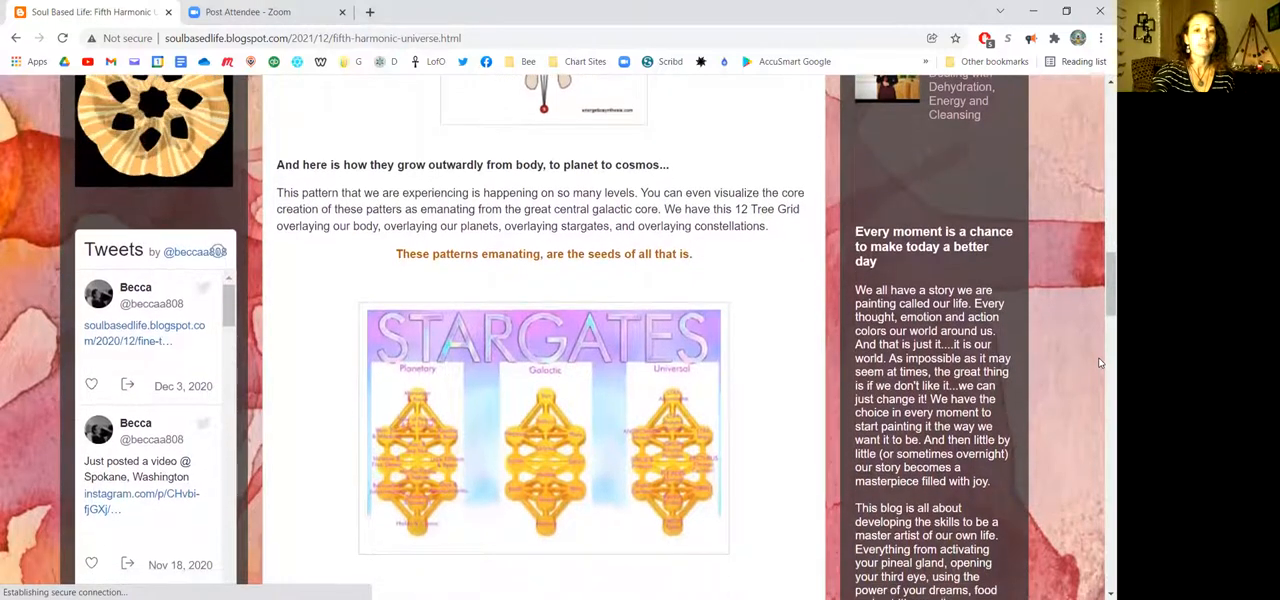
scroll(down, 3)
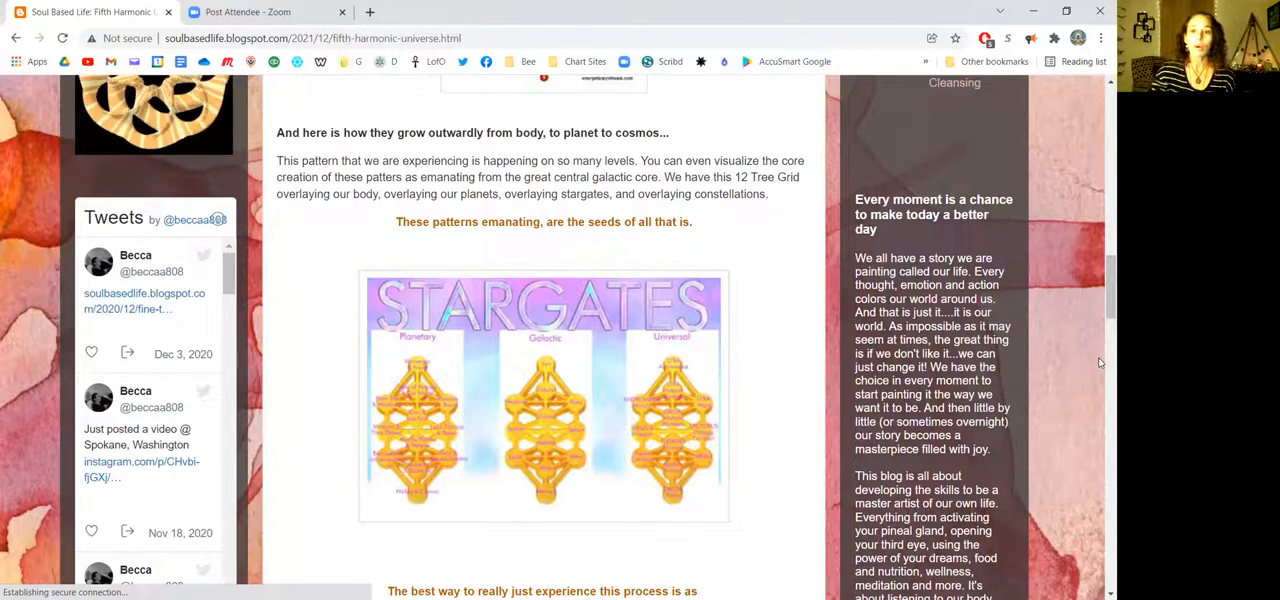
scroll(down, 3)
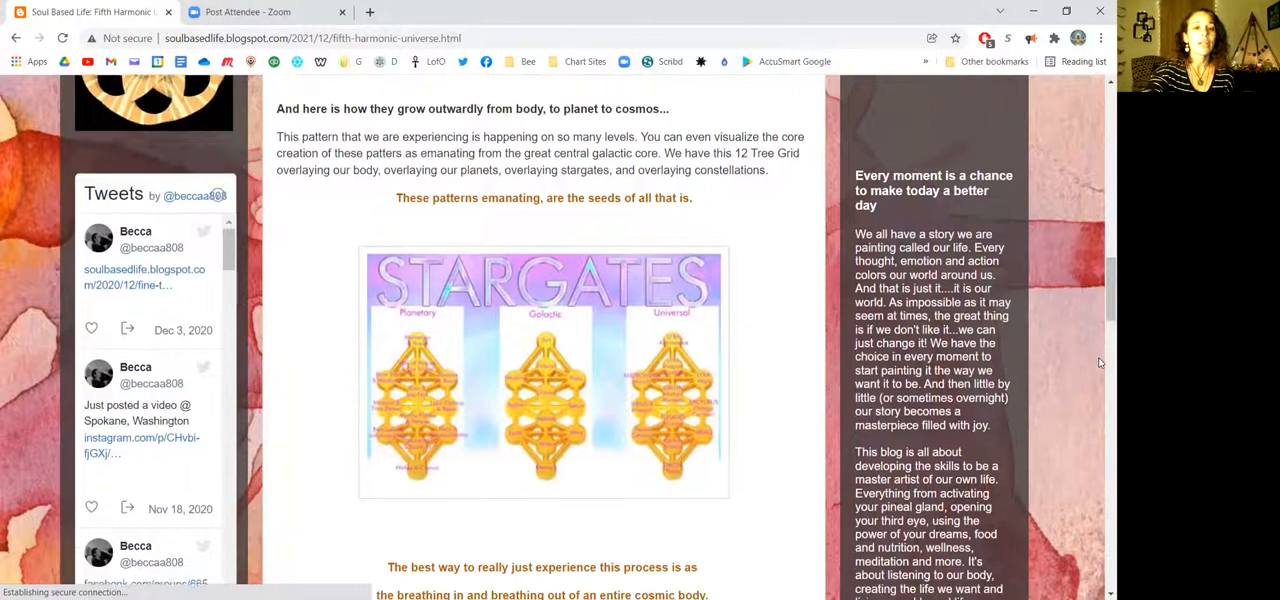
scroll(down, 3)
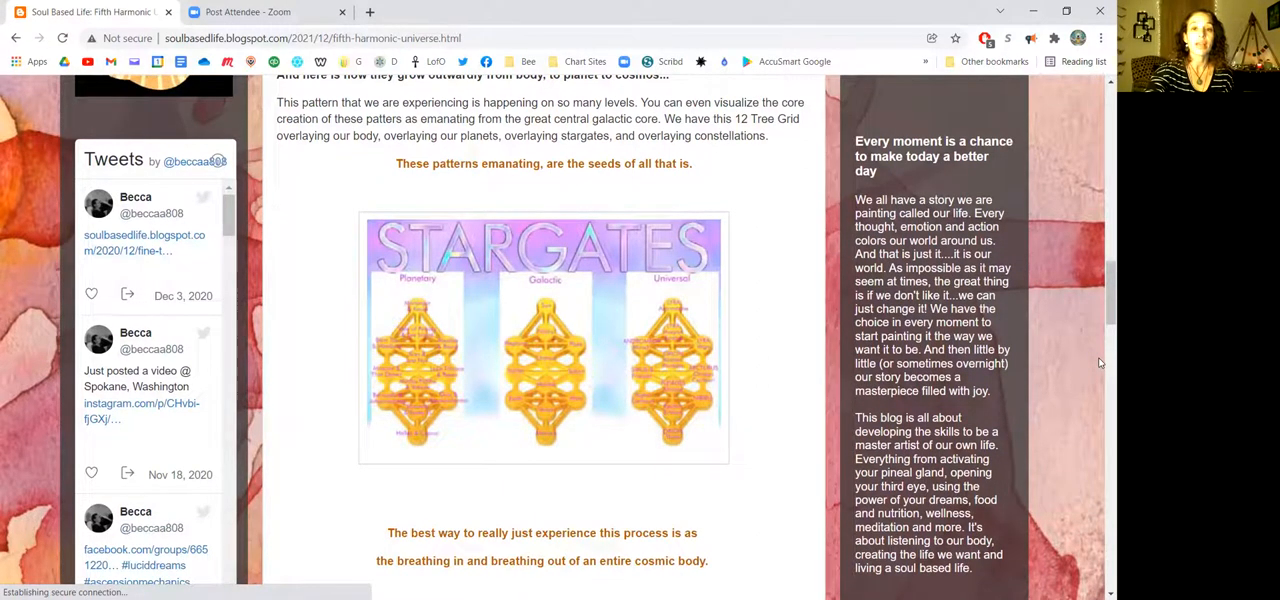
scroll(down, 3)
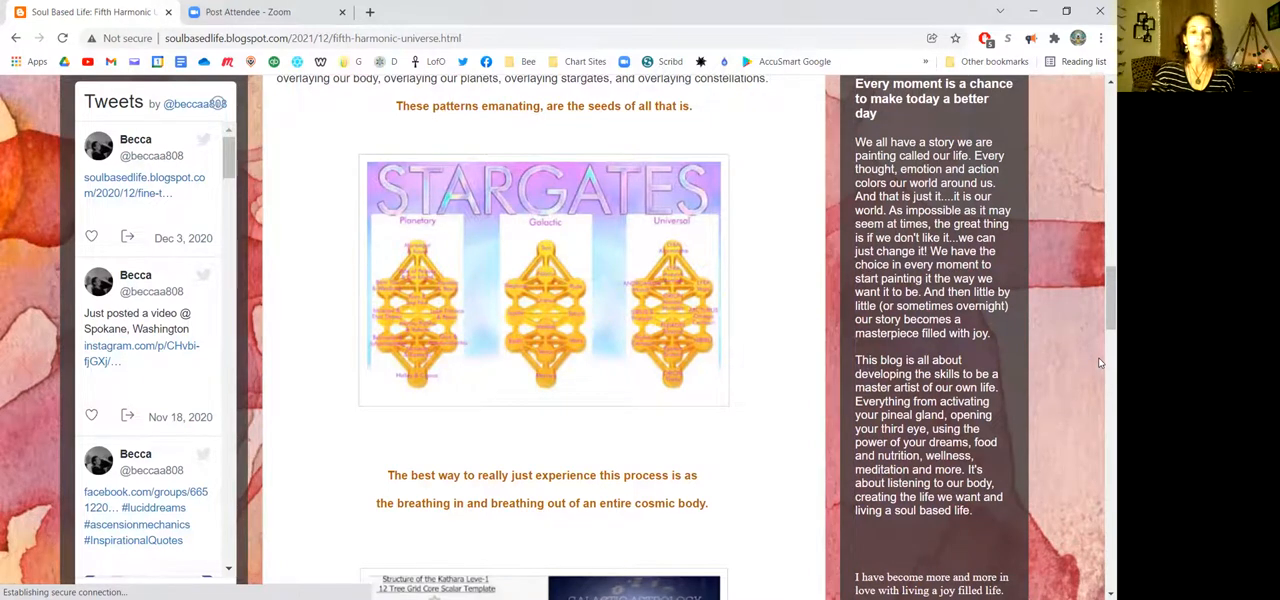
scroll(down, 3)
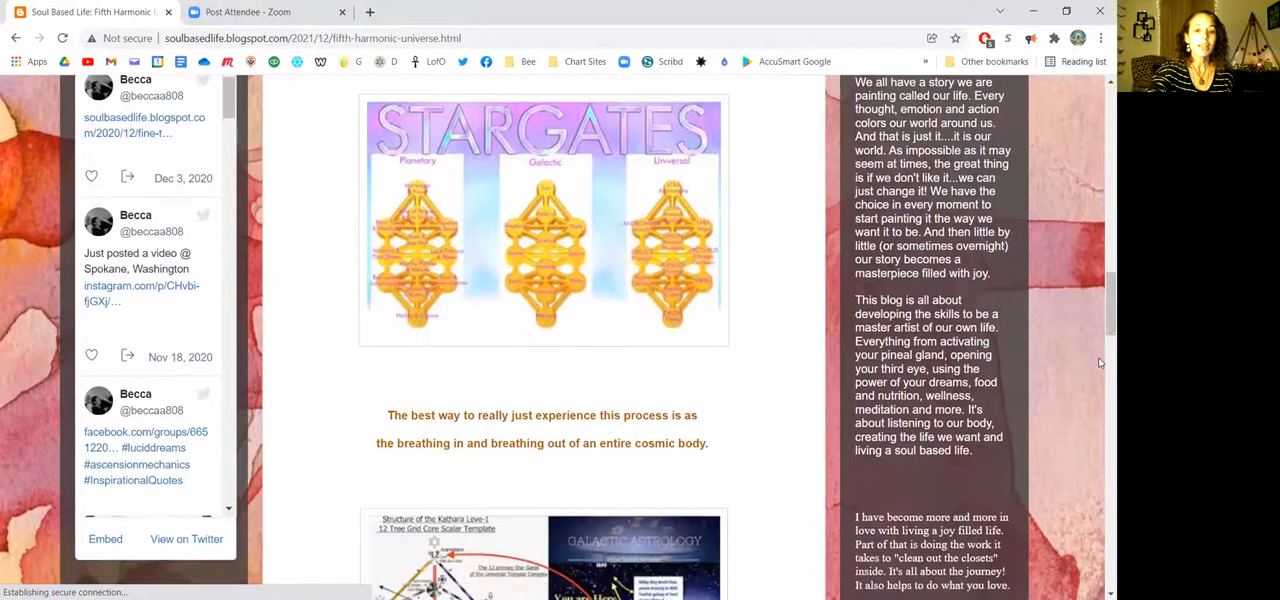
scroll(down, 3)
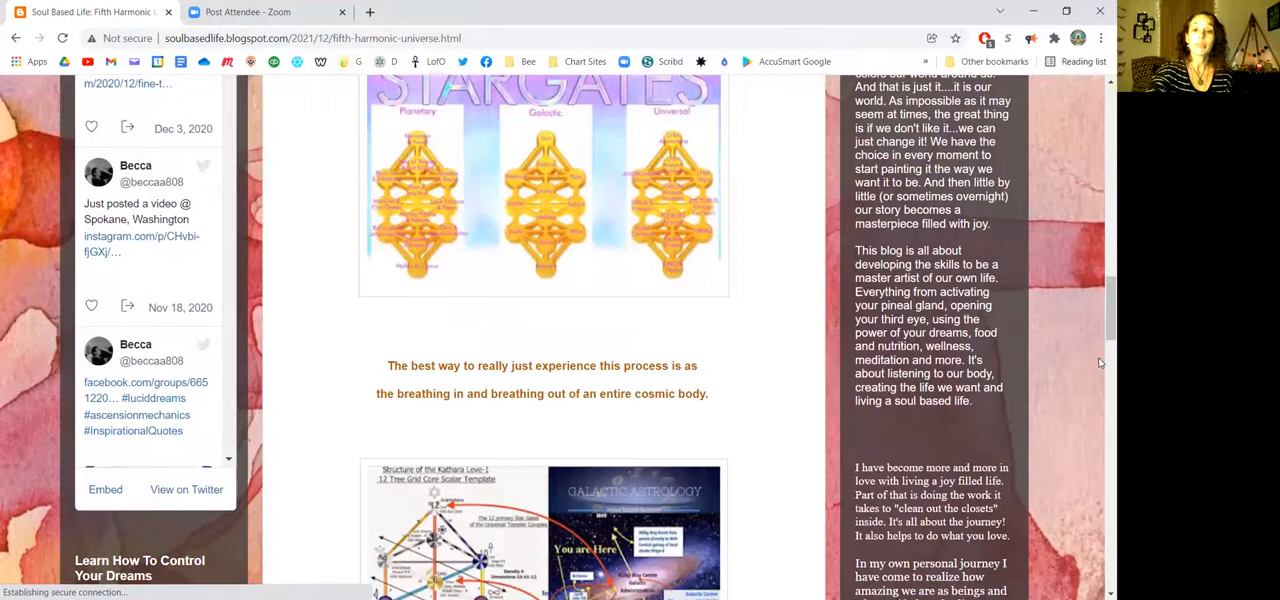
scroll(down, 3)
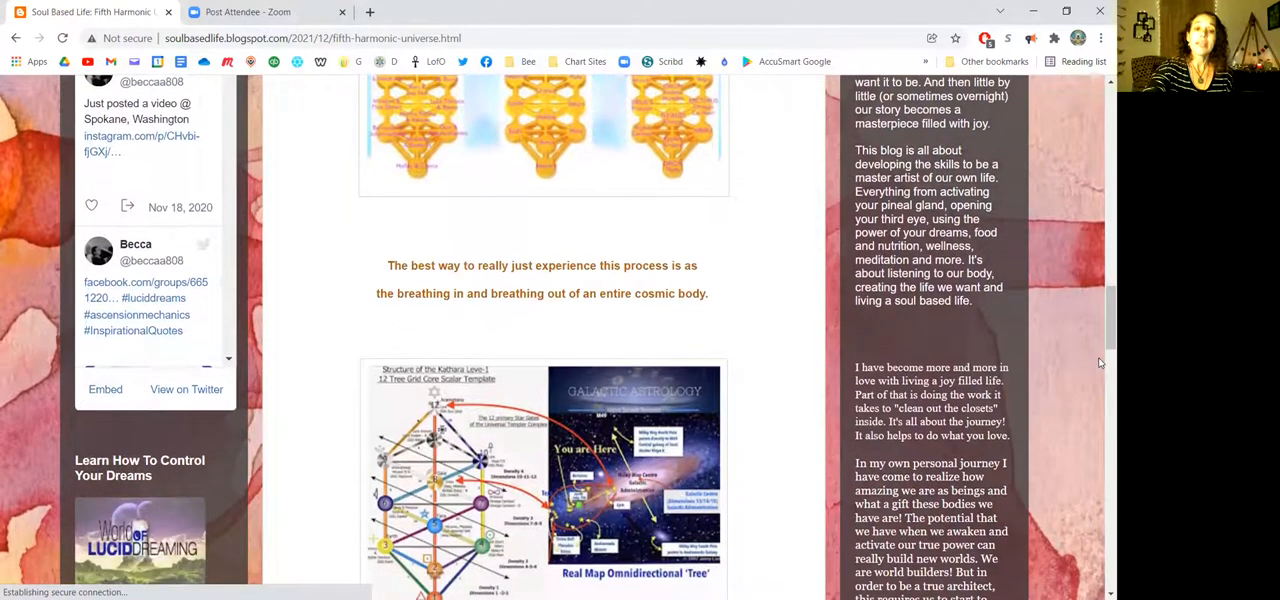
scroll(down, 3)
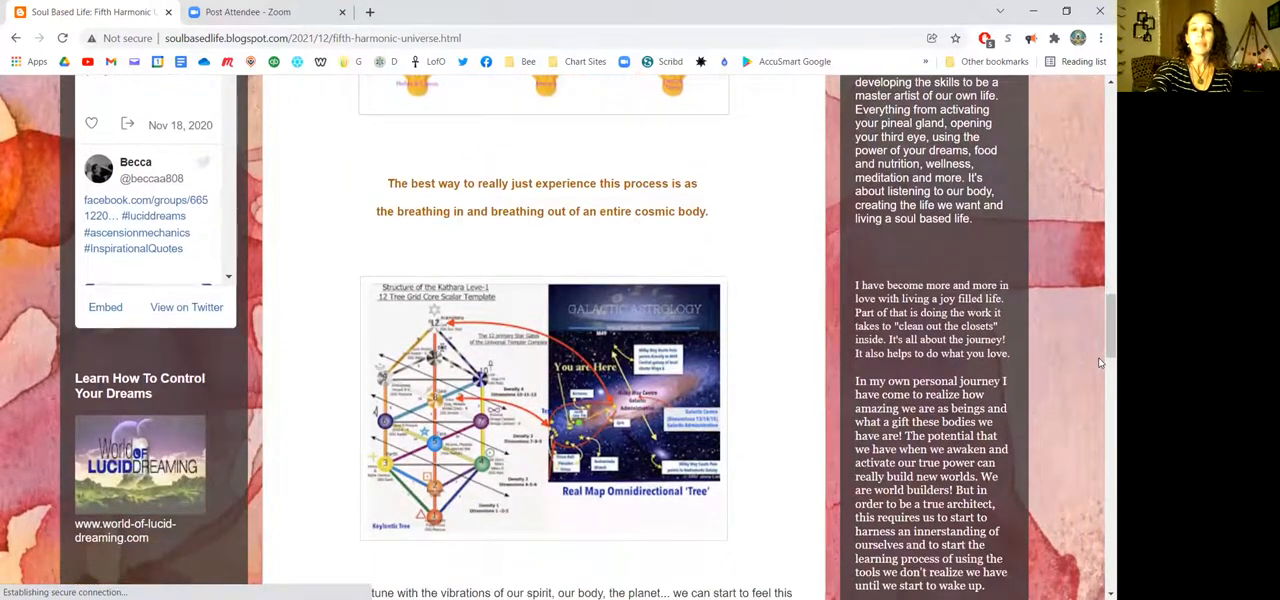
scroll(down, 3)
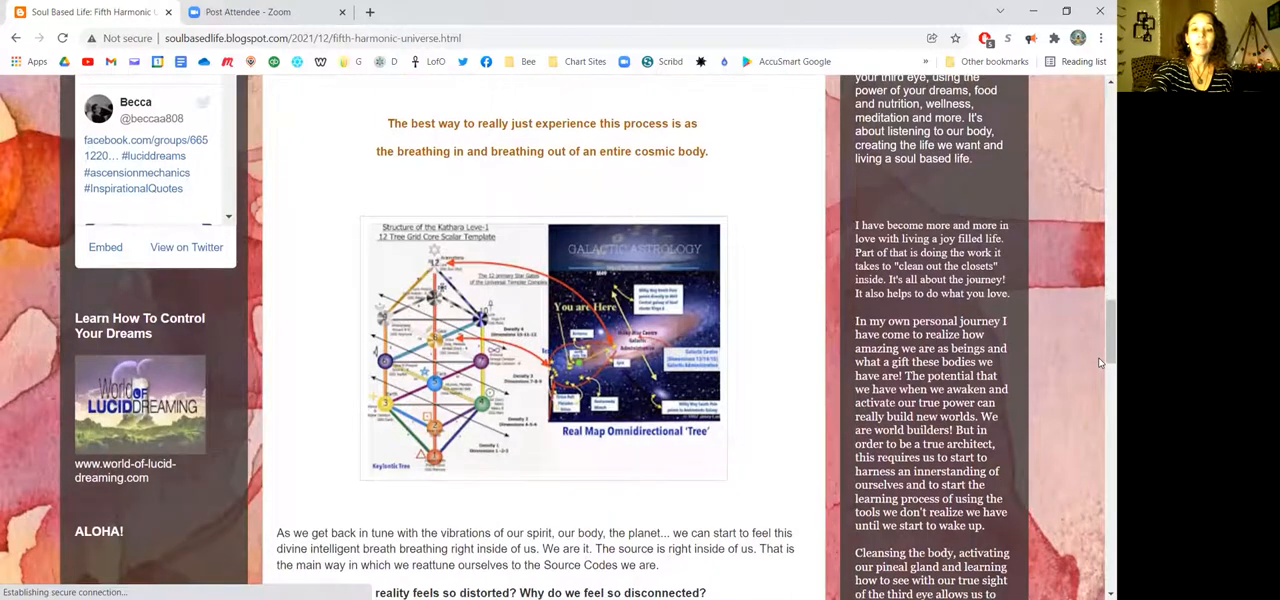
scroll(down, 3)
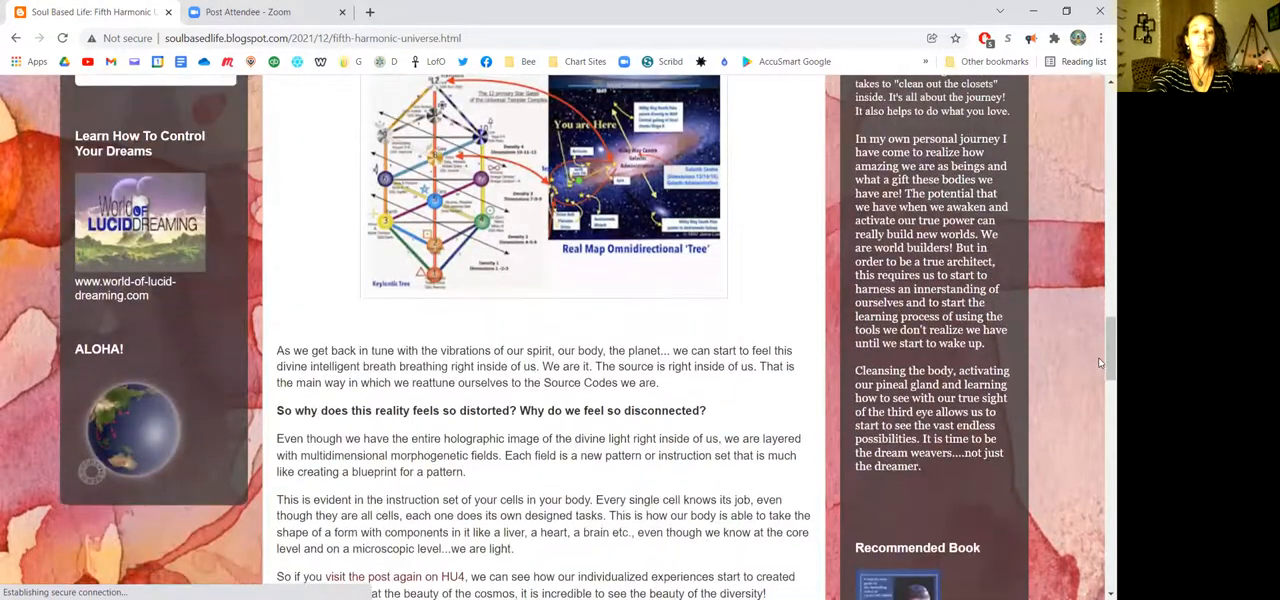
scroll(down, 3)
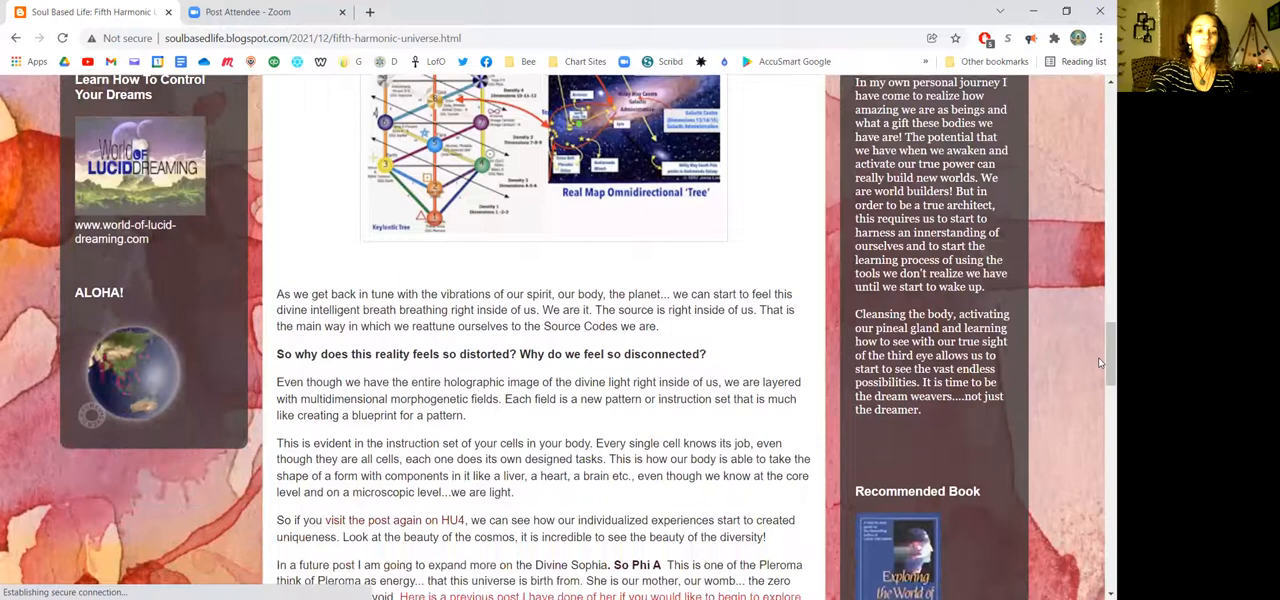
scroll(down, 3)
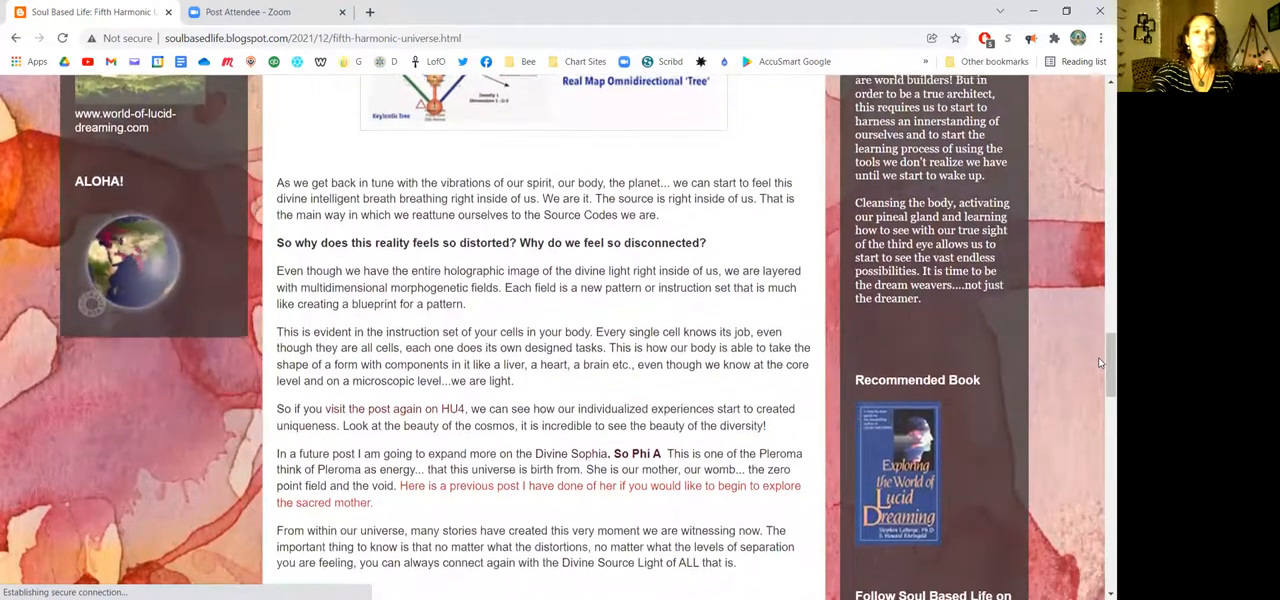
scroll(down, 3)
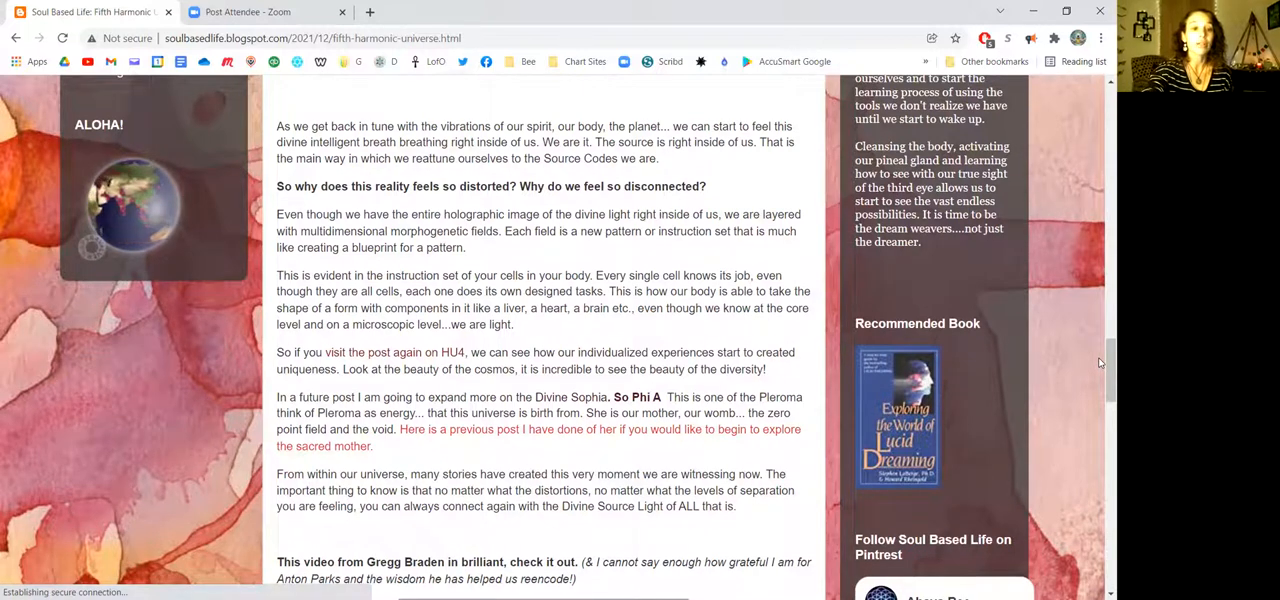
scroll(down, 3)
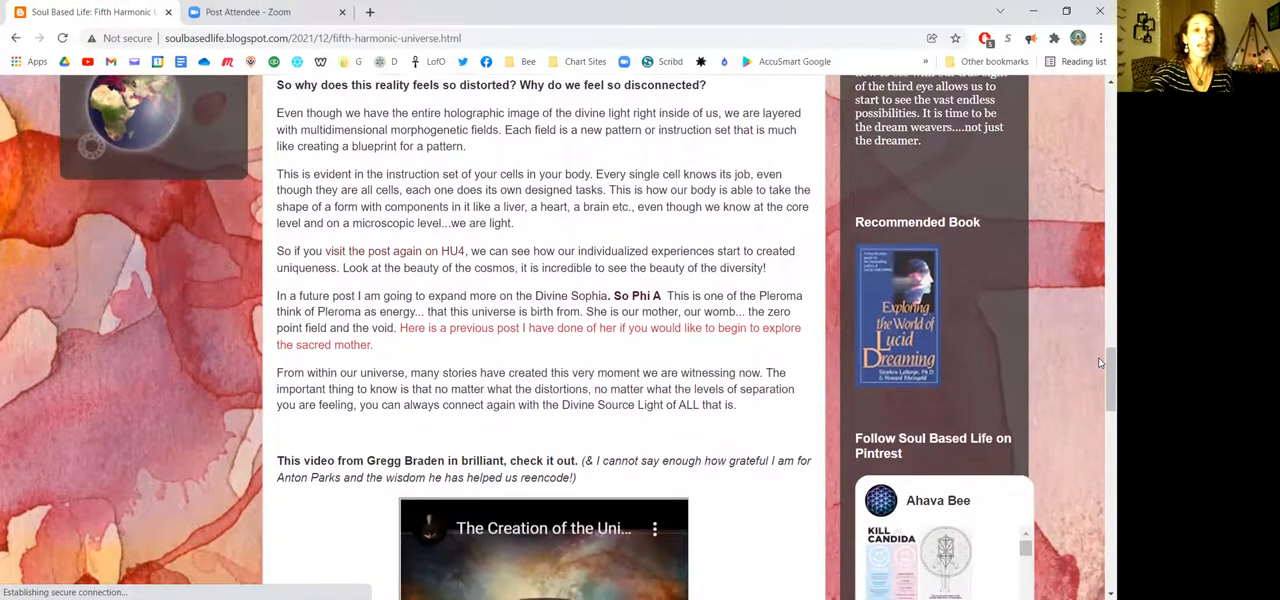
scroll(down, 3)
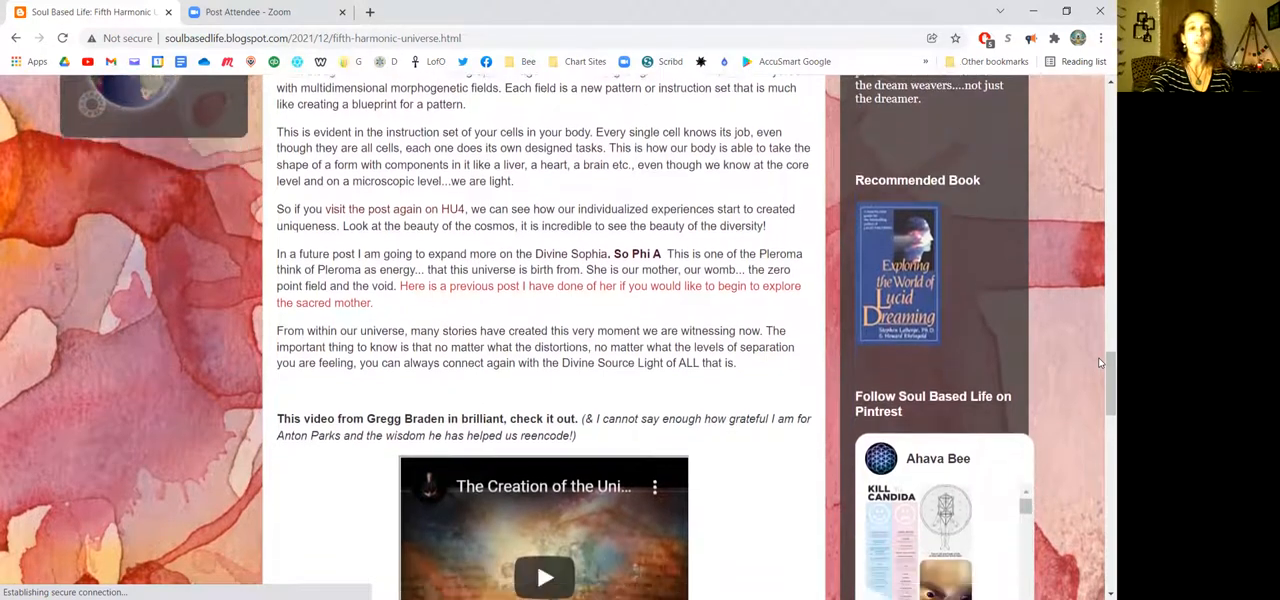
scroll(down, 3)
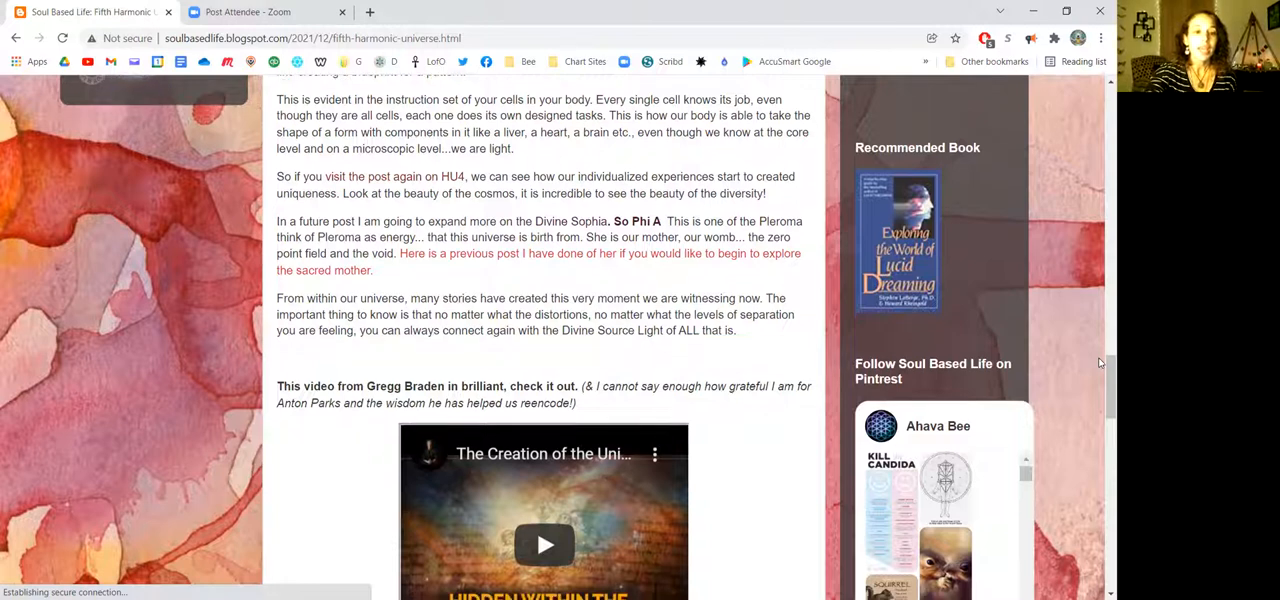
scroll(down, 3)
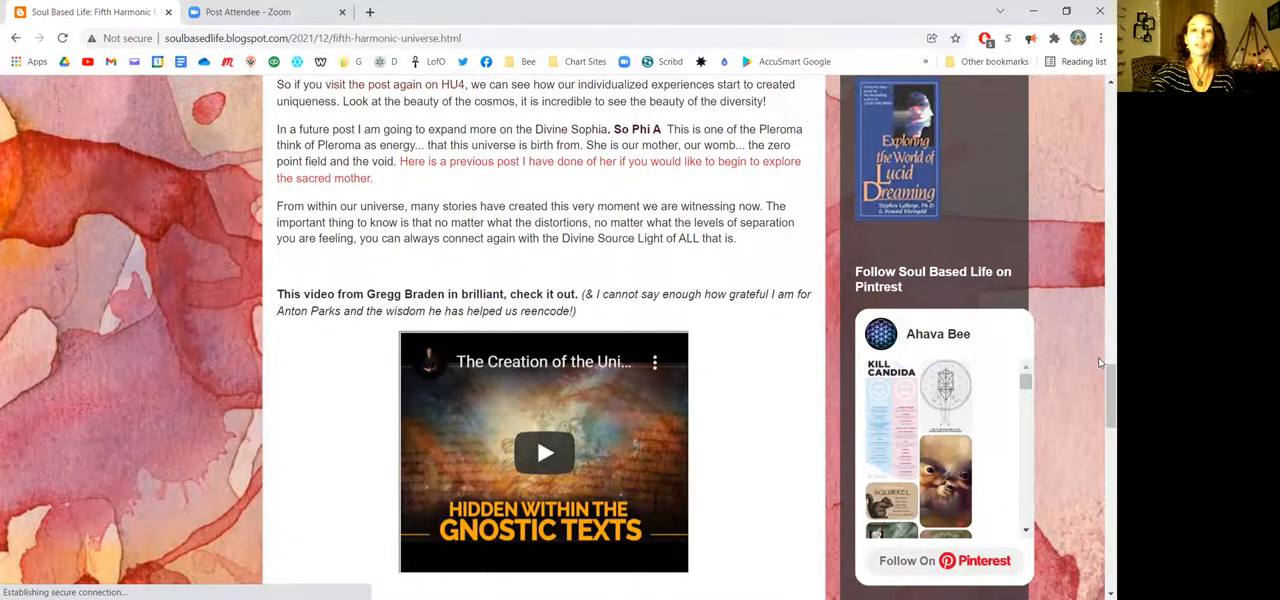
scroll(down, 3)
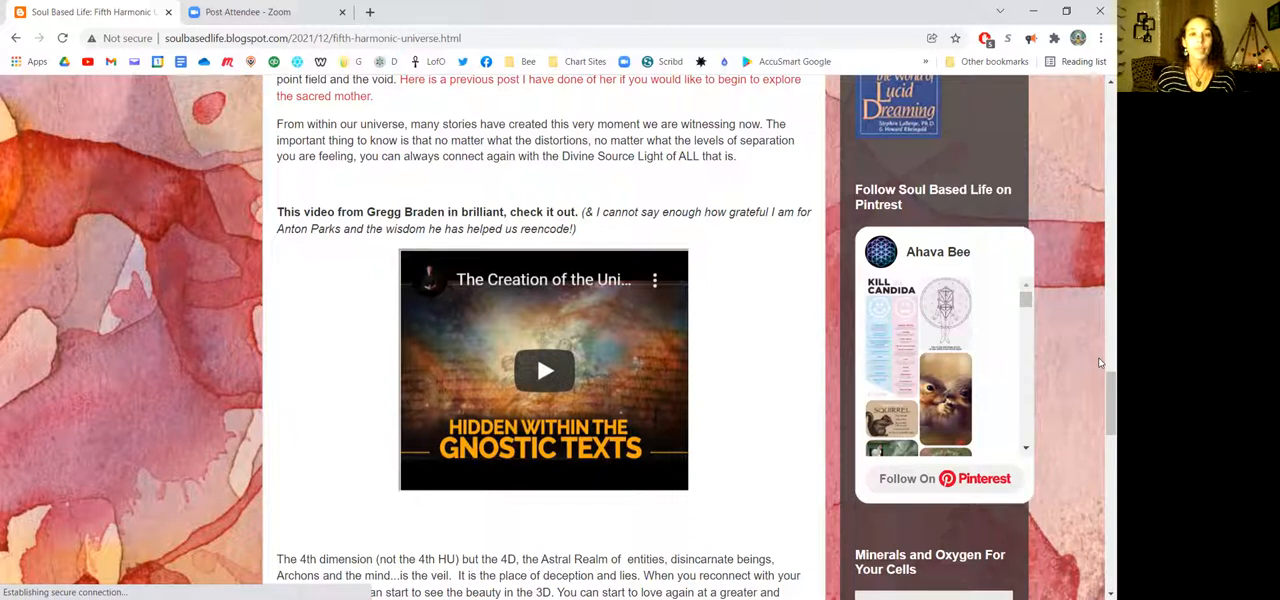
scroll(down, 3)
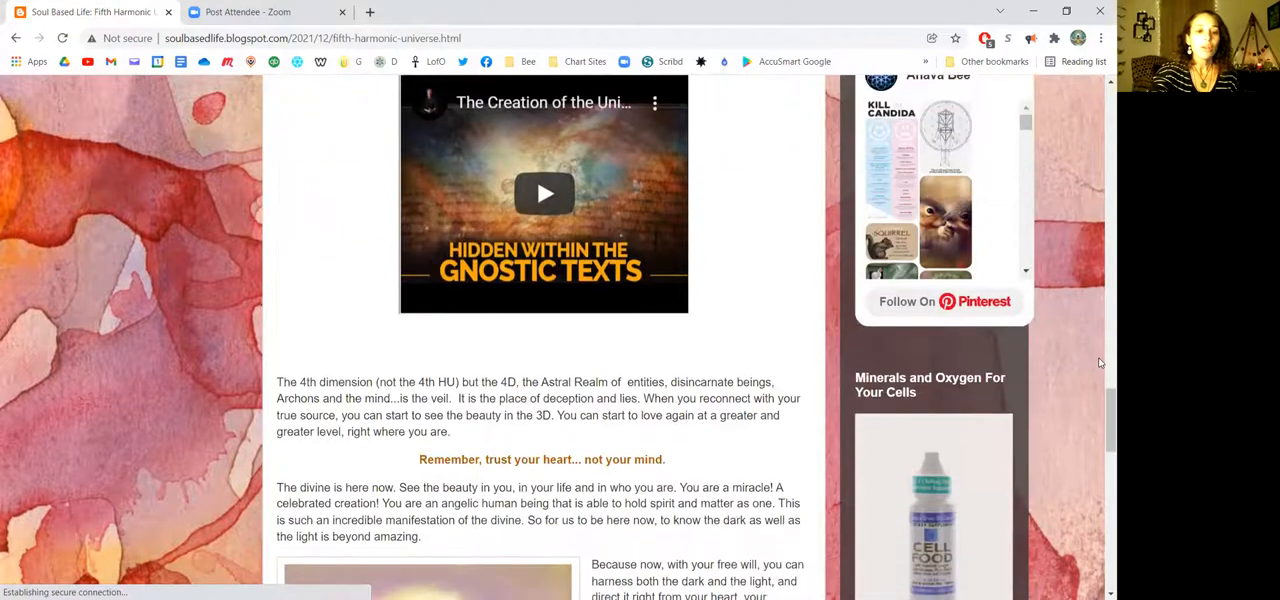
scroll(down, 3)
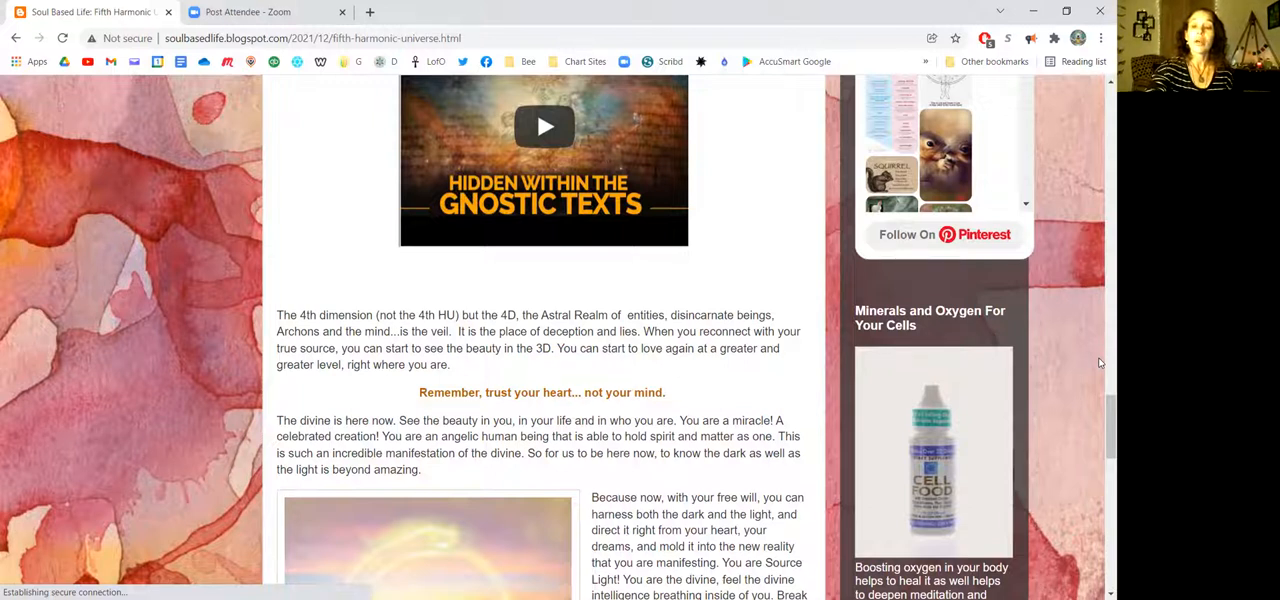
scroll(down, 3)
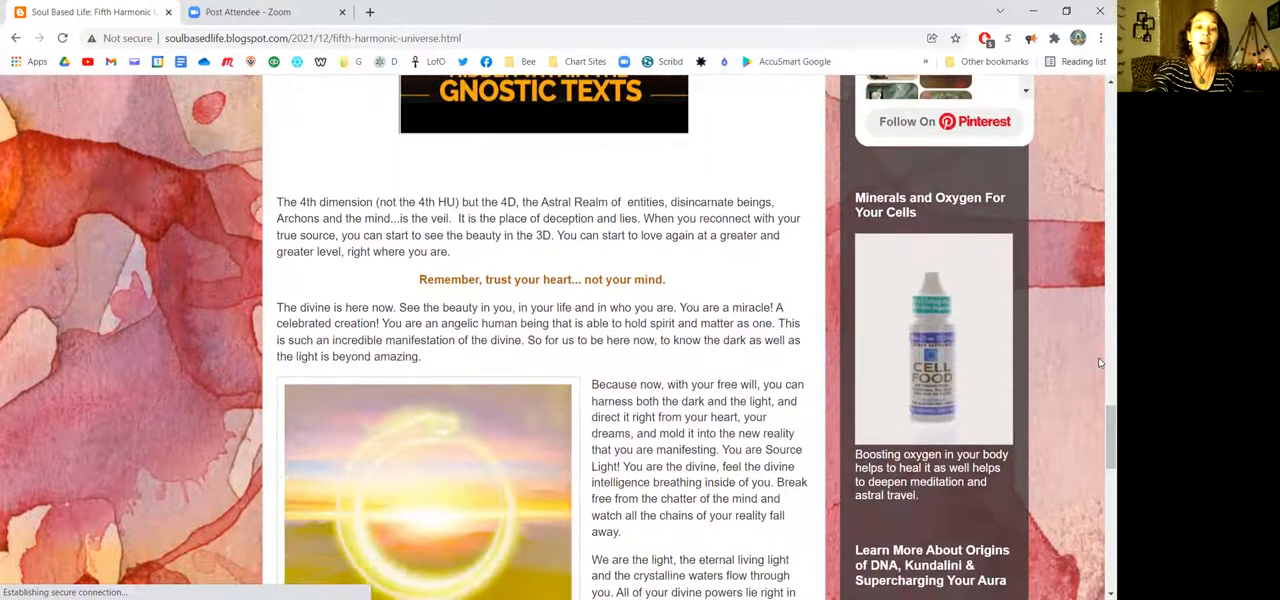
scroll(down, 3)
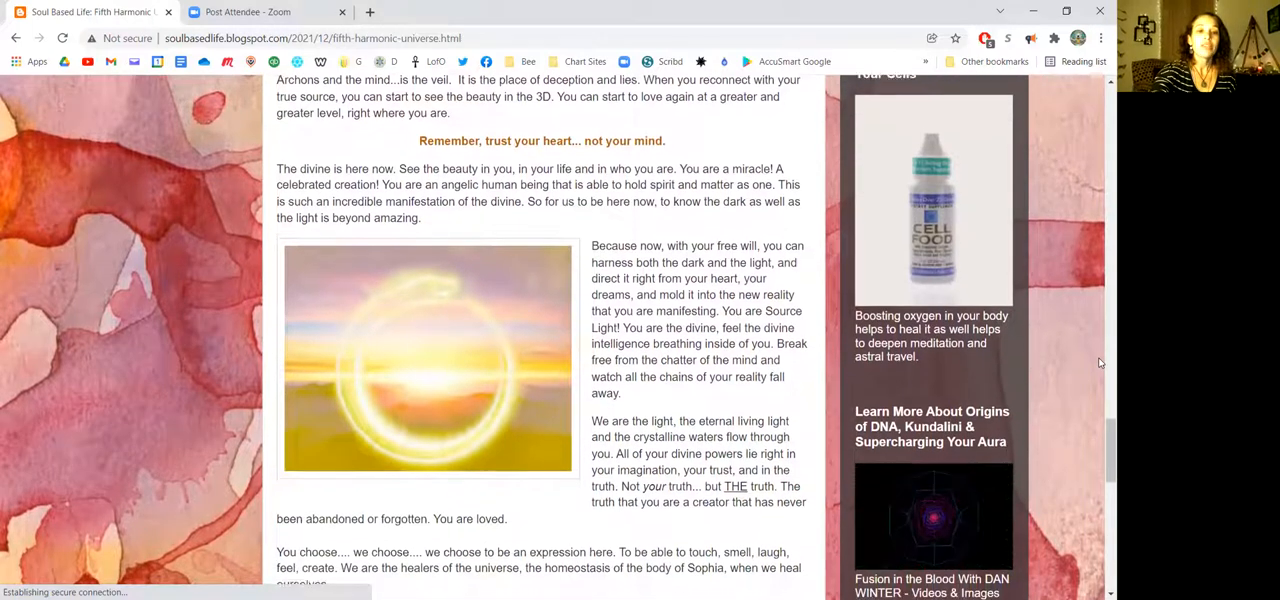
scroll(down, 3)
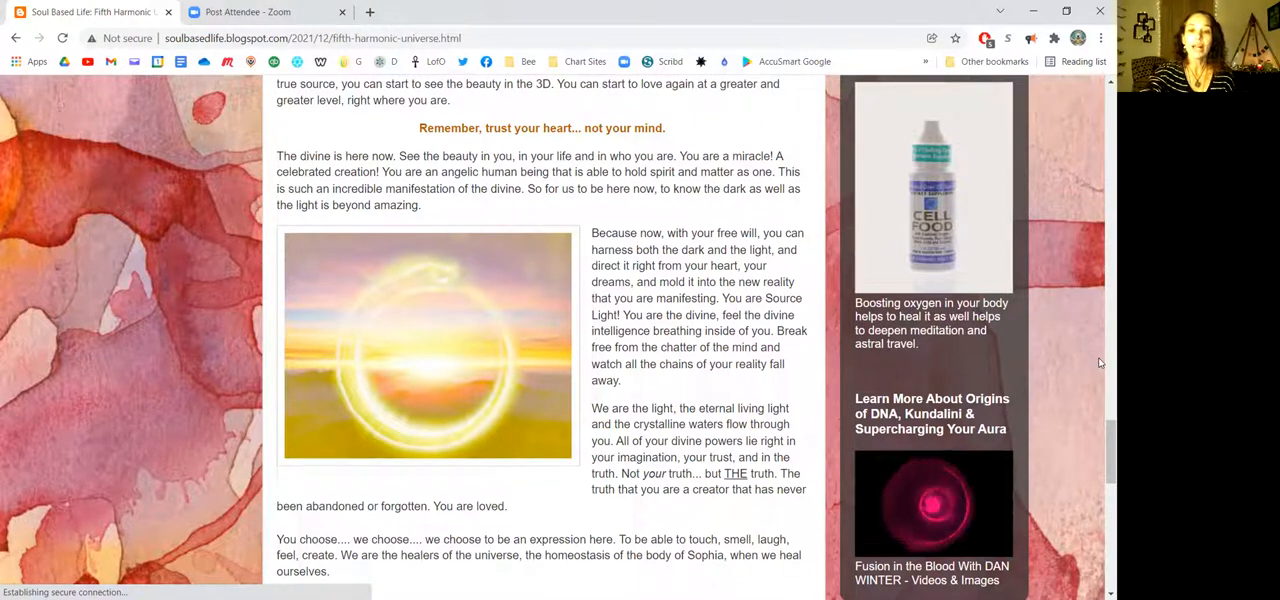
scroll(down, 3)
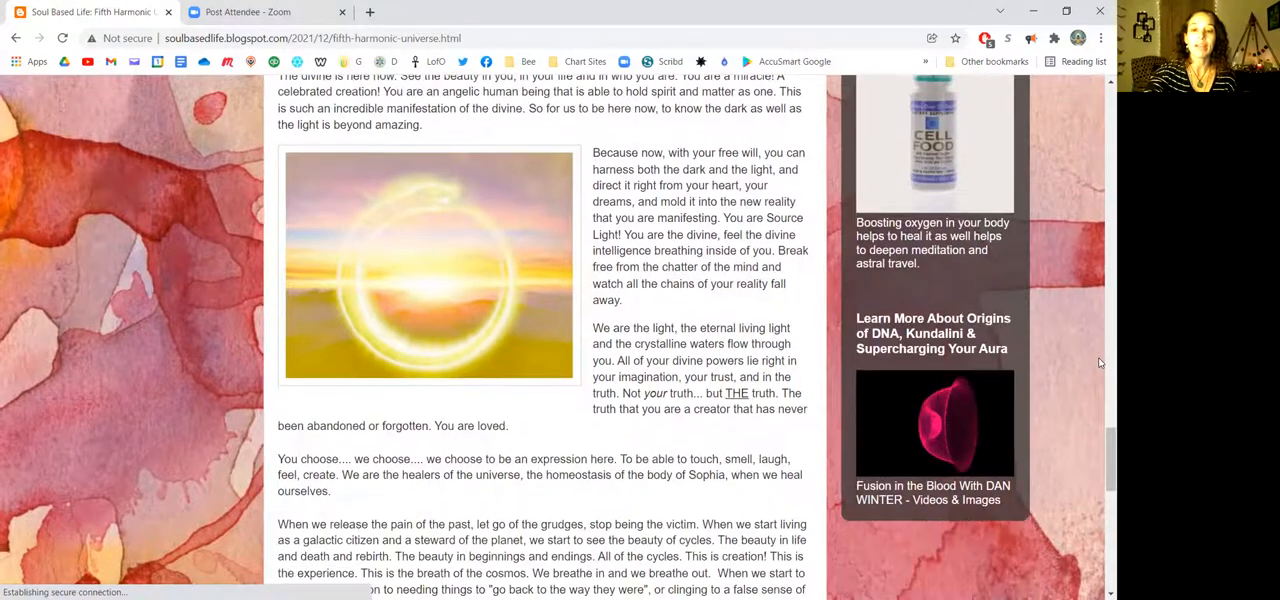
scroll(down, 3)
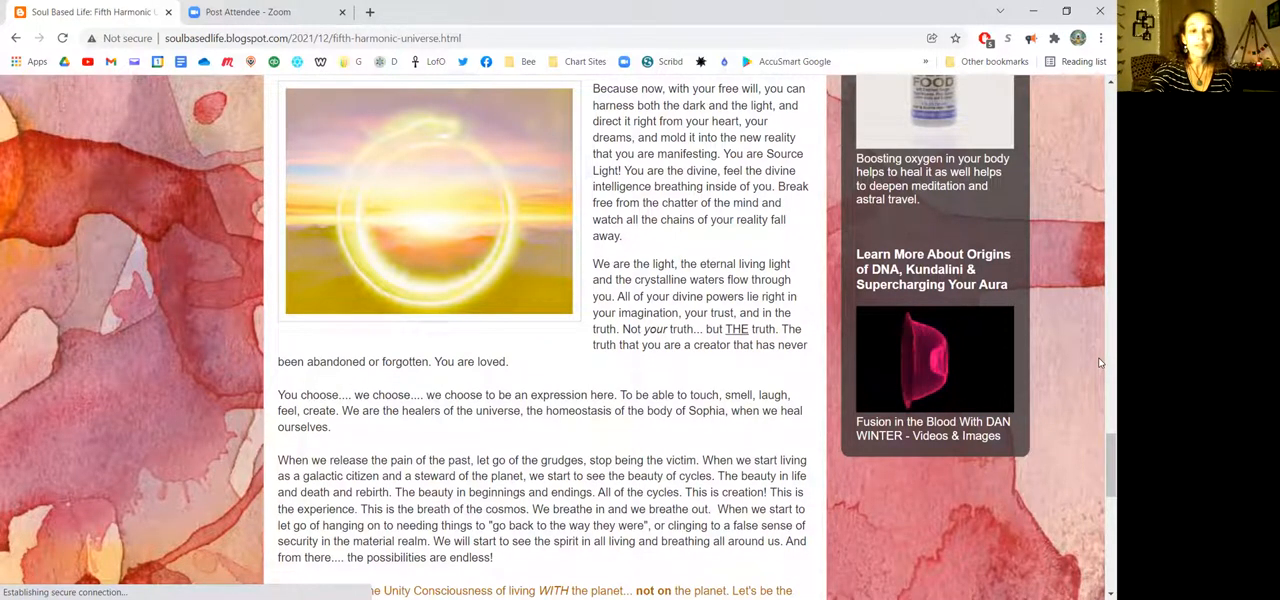
scroll(down, 3)
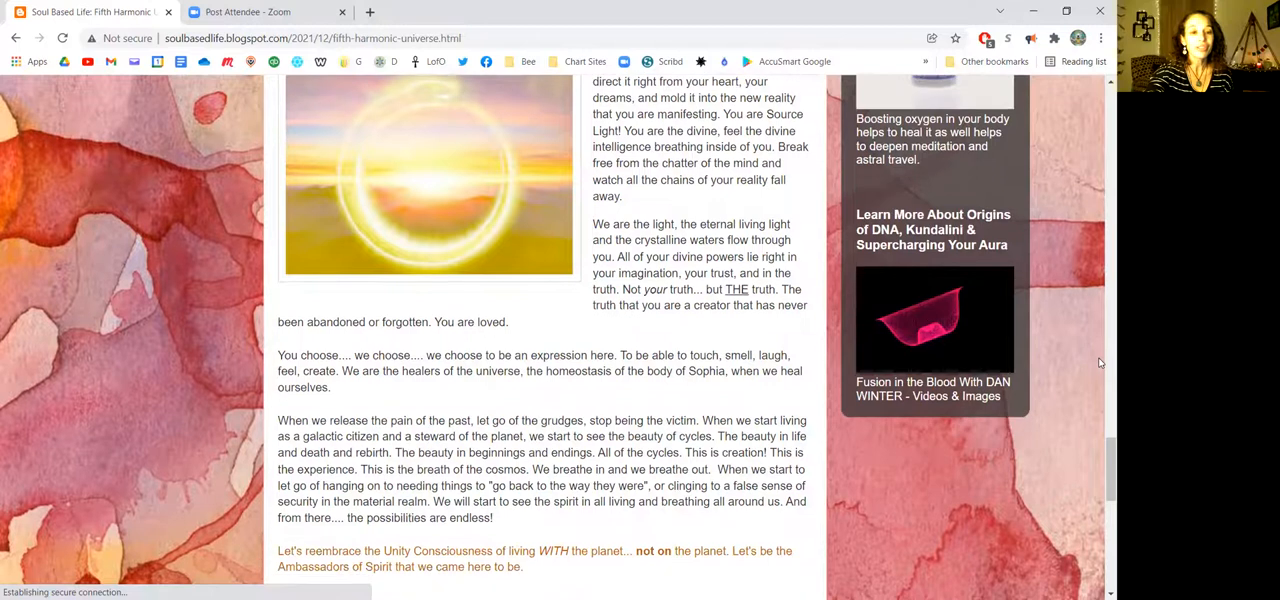
scroll(down, 3)
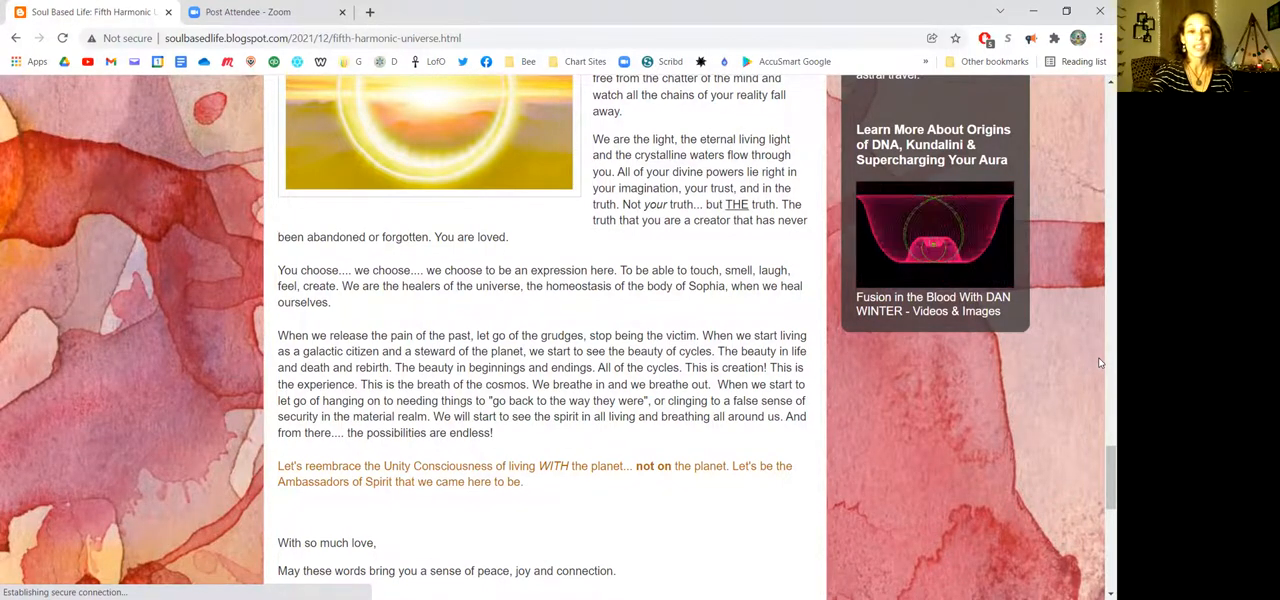
scroll(down, 3)
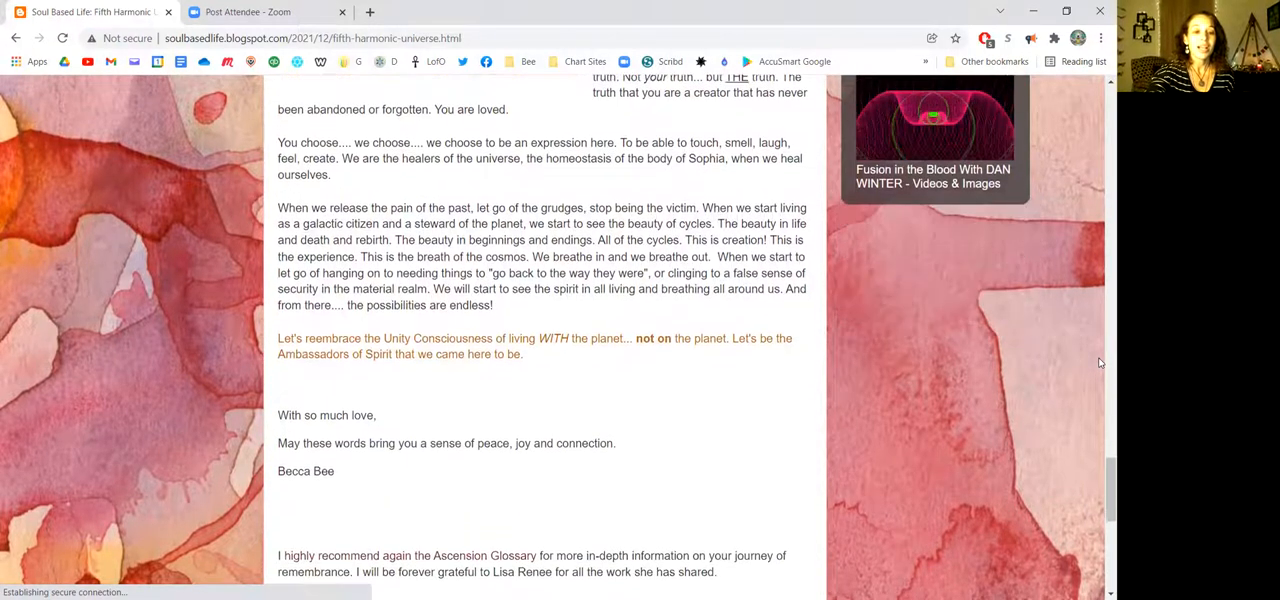
scroll(down, 3)
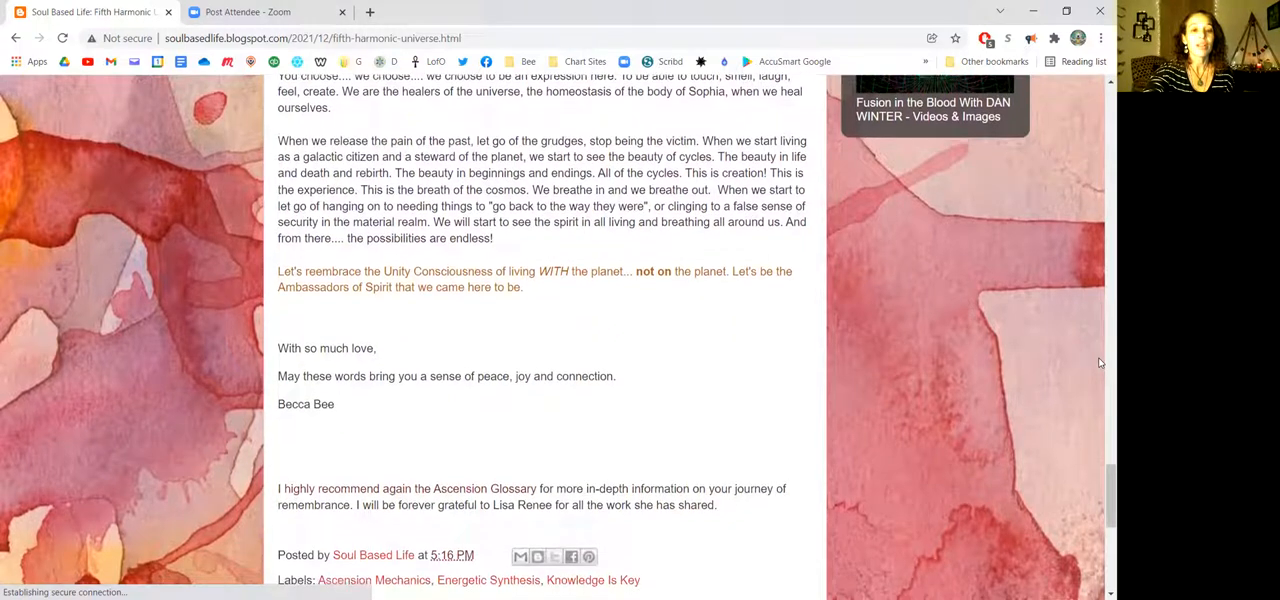
scroll(down, 3)
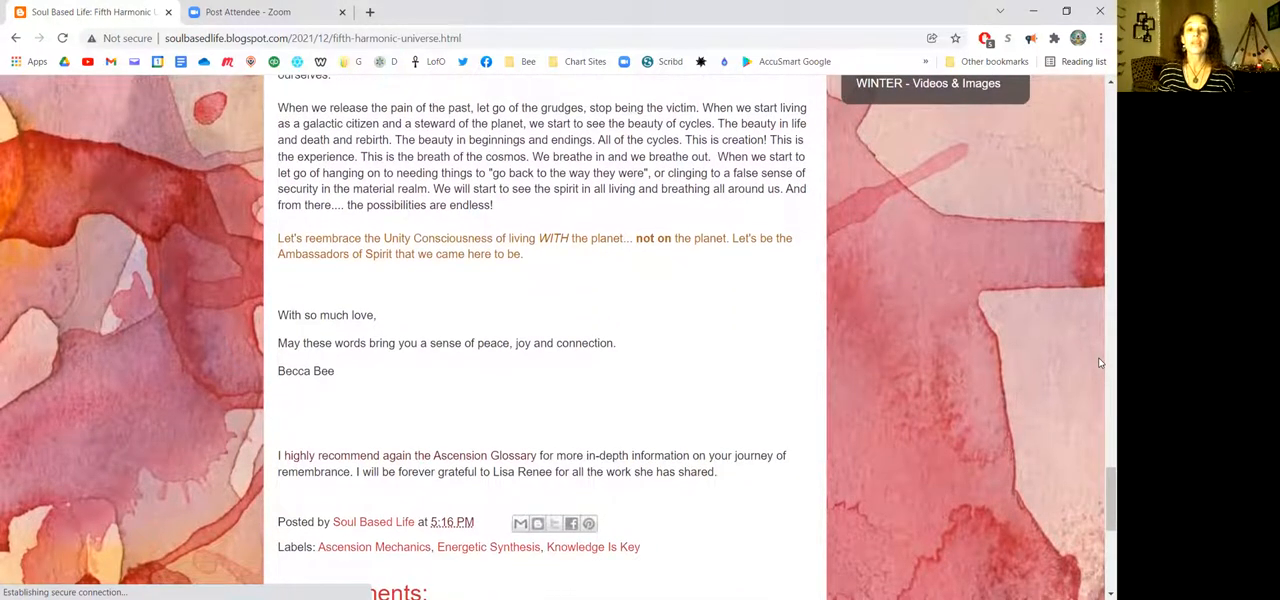